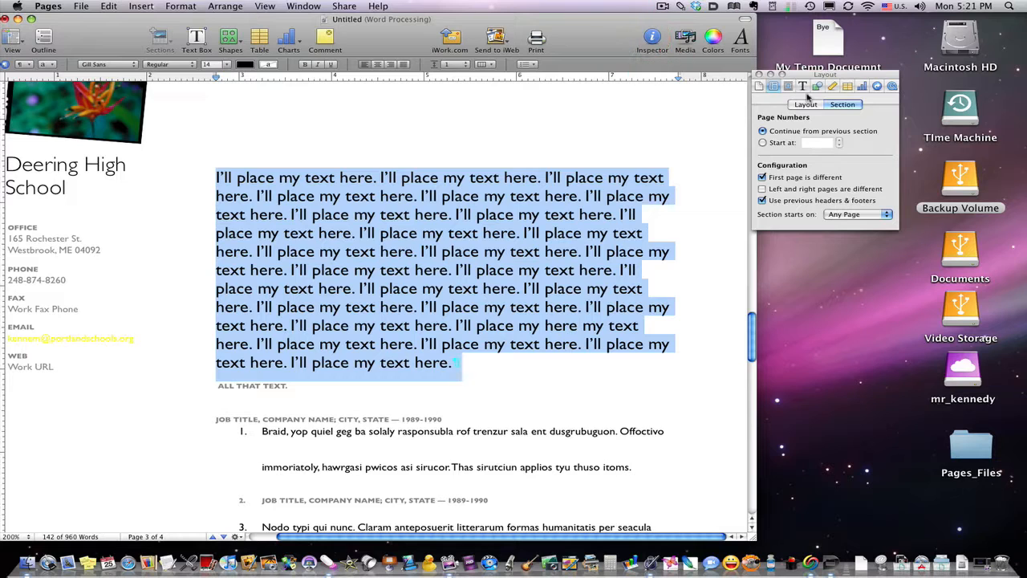
Confirm the placeholder paragraph uses No Bullets in the List pane, then show its Tabs settings.
click(799, 87)
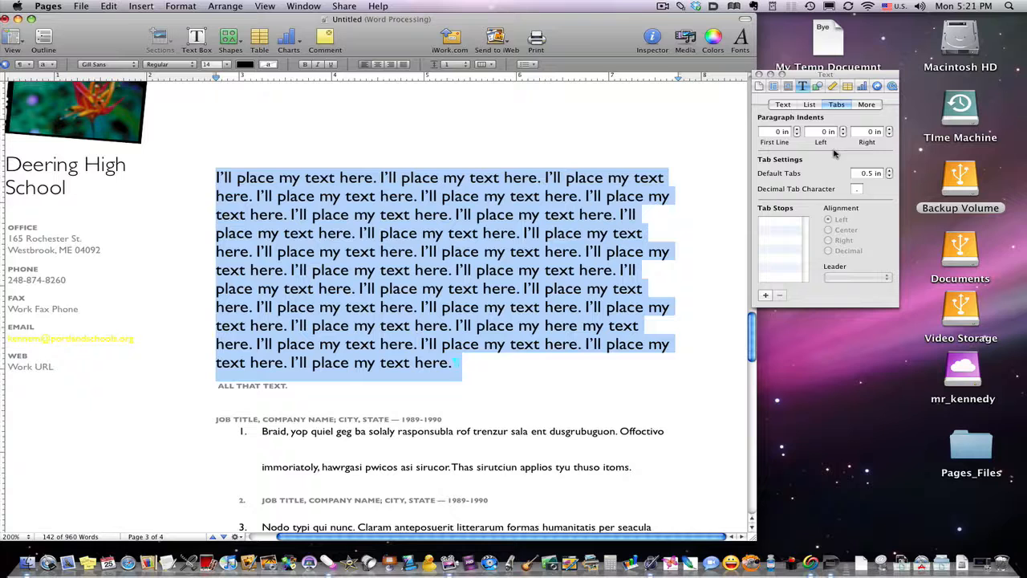
click(809, 105)
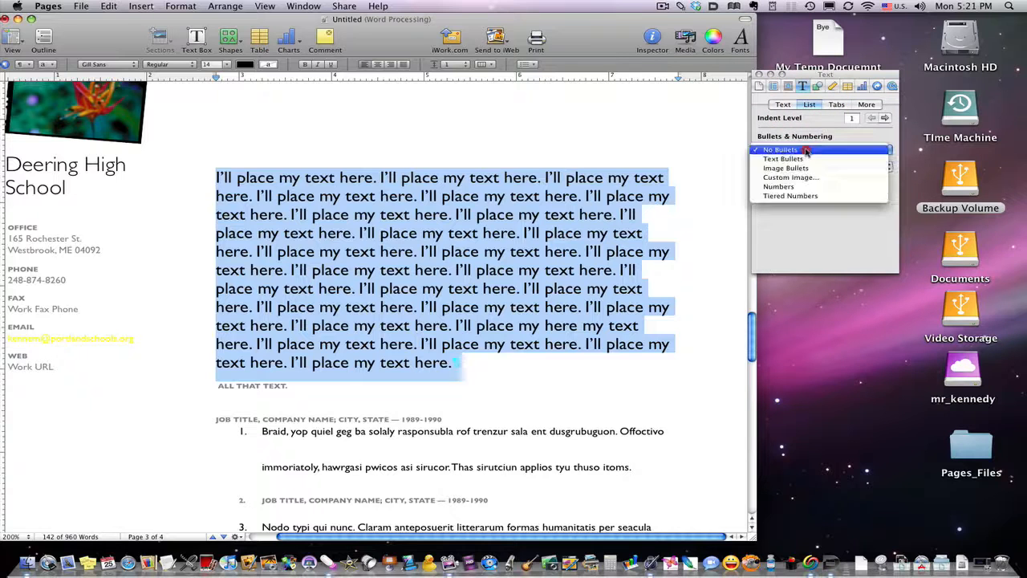
click(783, 150)
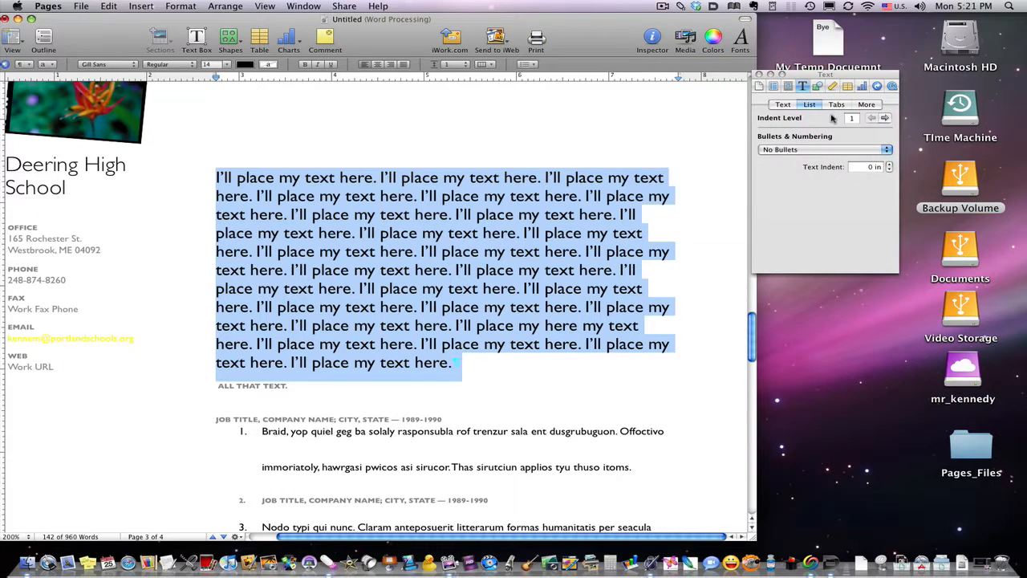
click(836, 104)
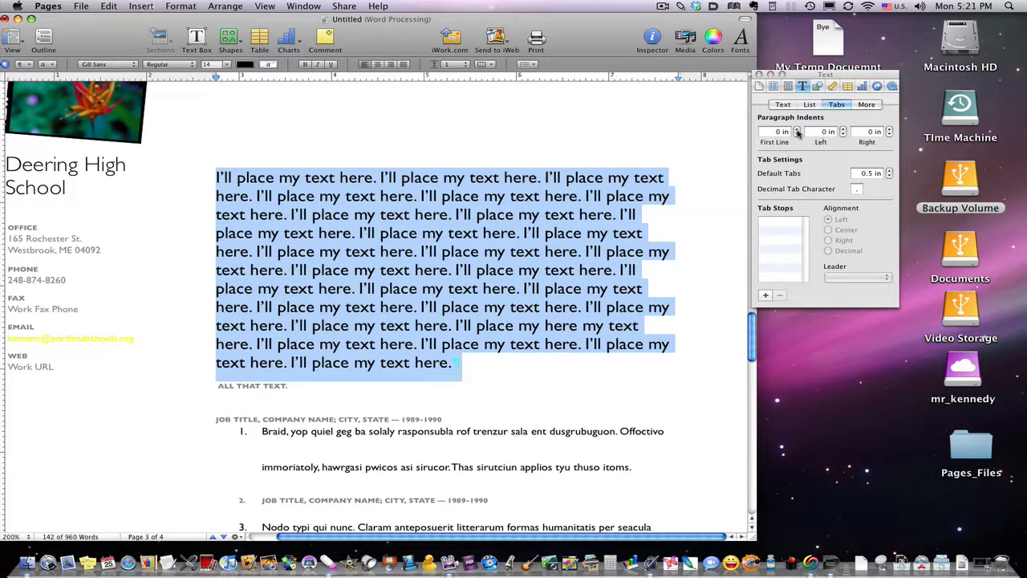
Try a first-line indent and wider Default Tabs with a tab before the first word, ending at half-inch default tabs.
click(799, 128)
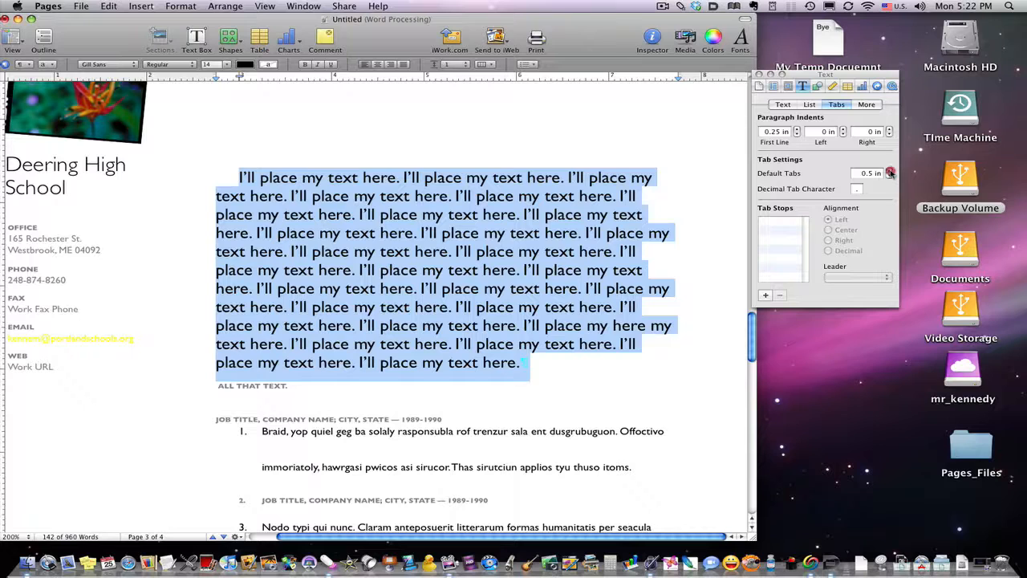
click(889, 170)
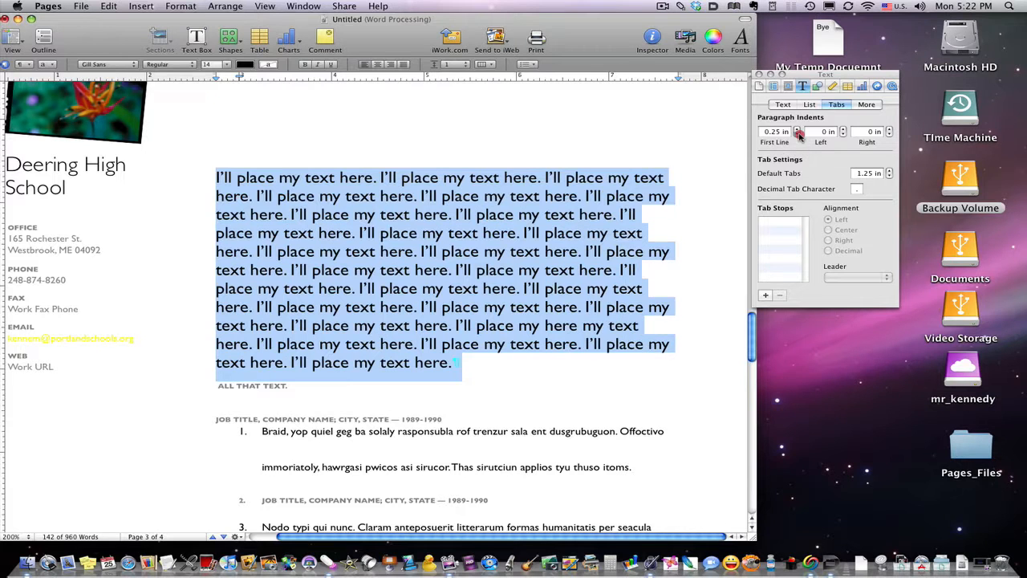
click(667, 329)
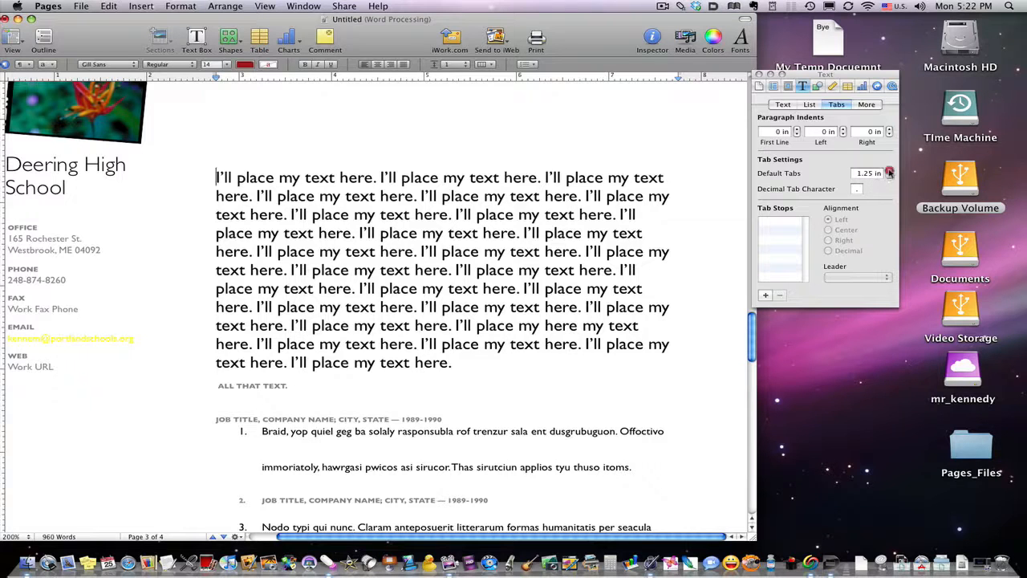
click(889, 170)
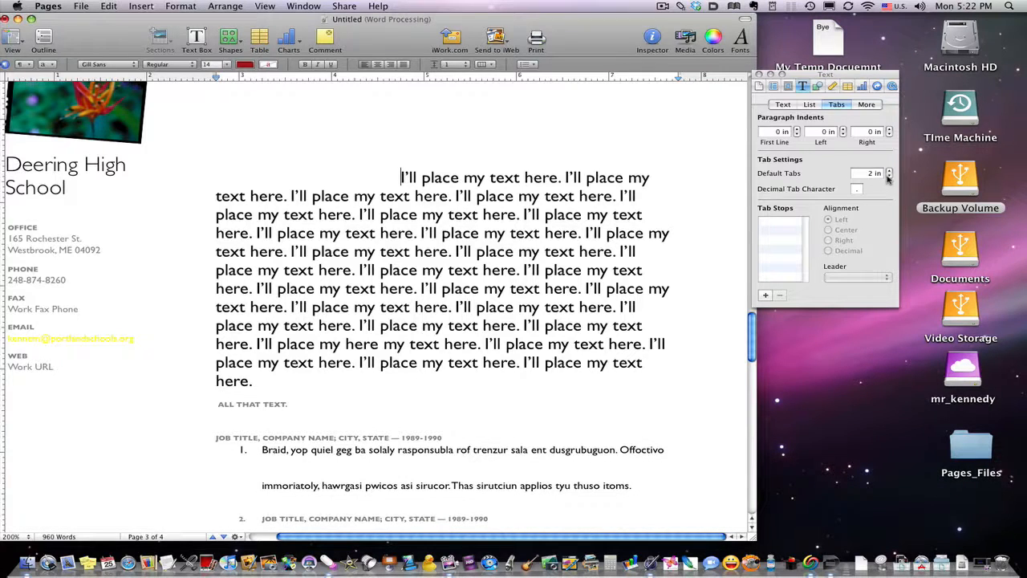
click(890, 176)
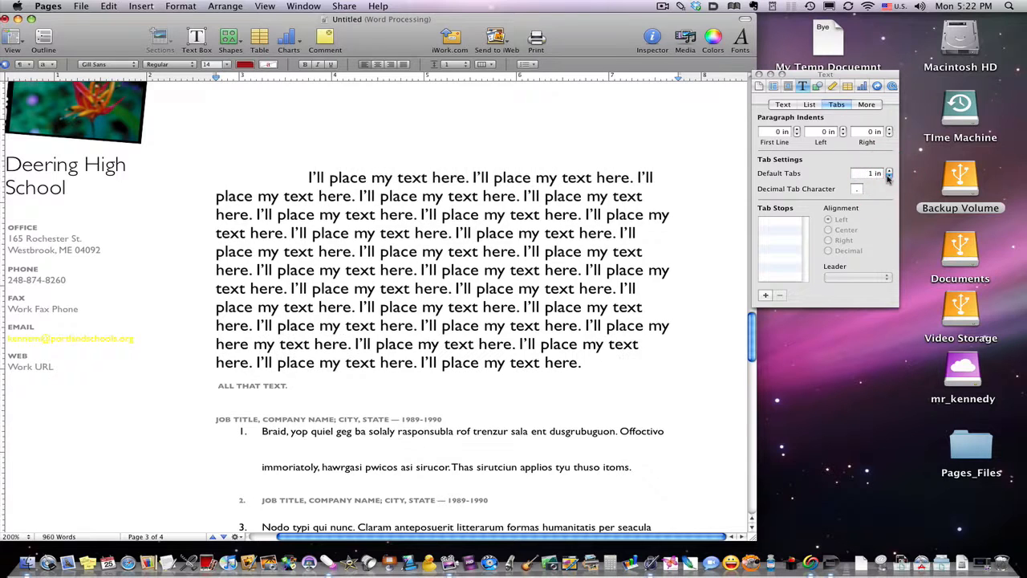
click(889, 177)
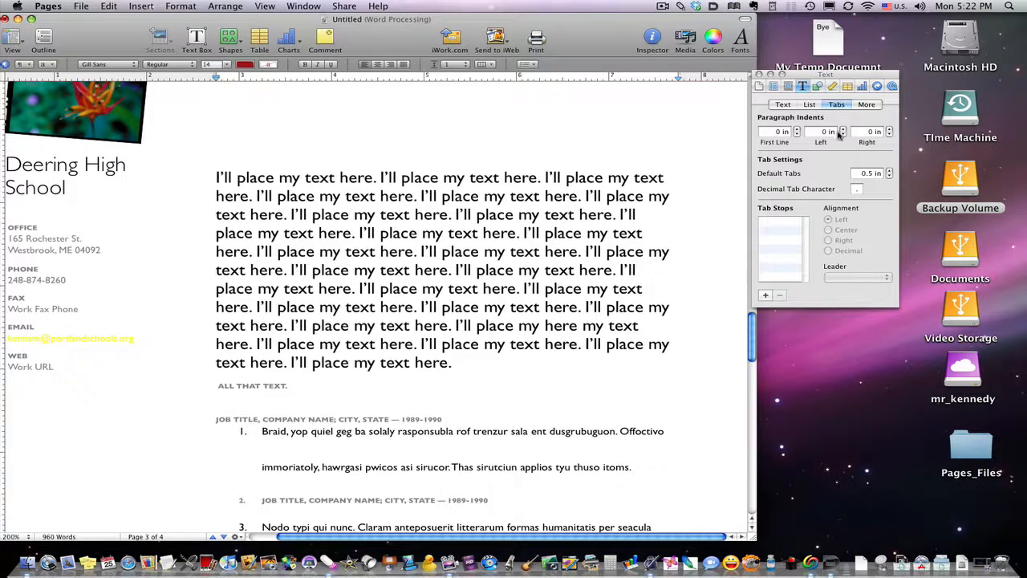
Try Left indents of 0.5 in and 1 in, then reset all paragraph indents to 0 in.
click(843, 130)
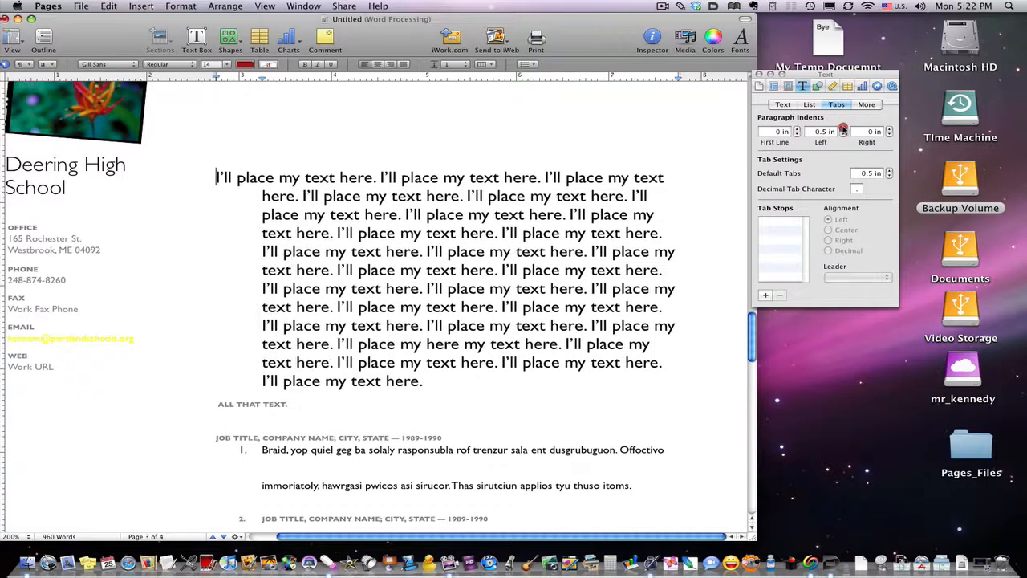
click(842, 128)
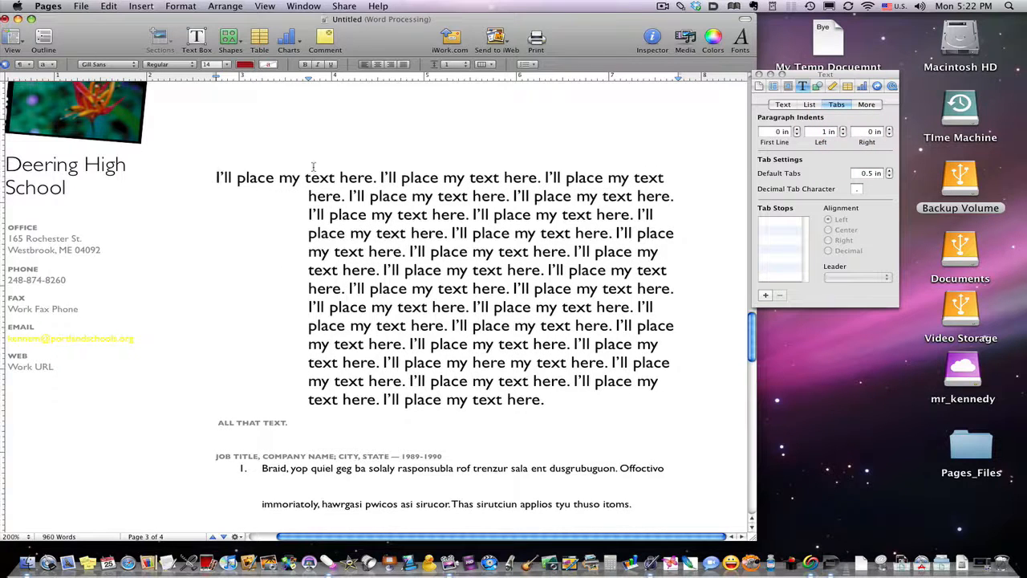
mouse_move(382, 195)
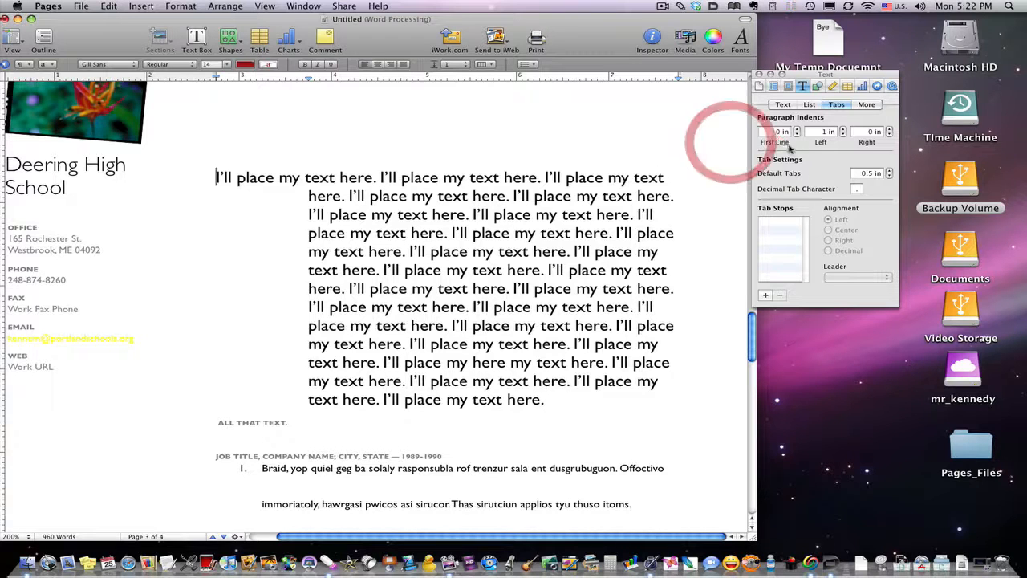
click(796, 128)
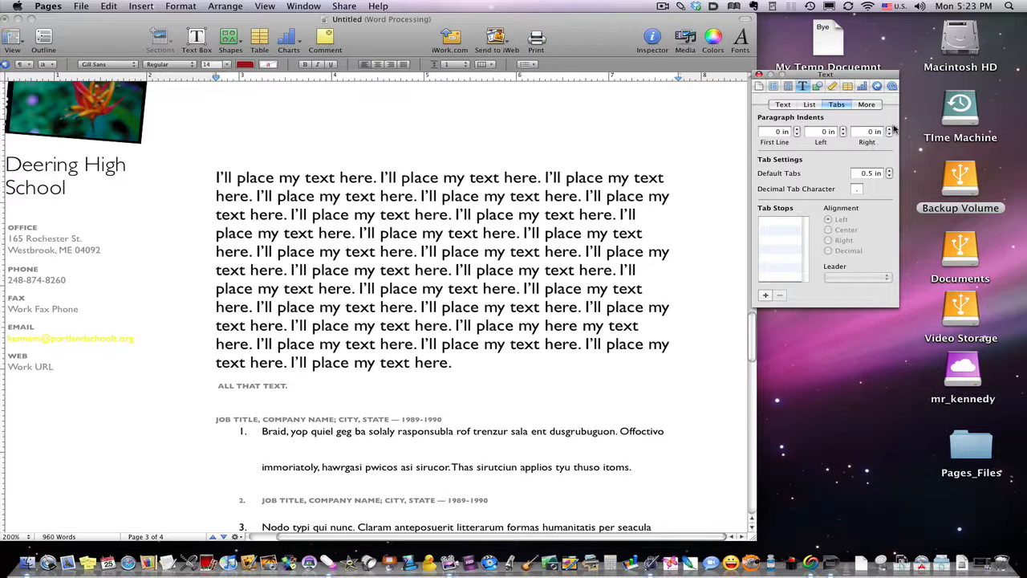
click(889, 128)
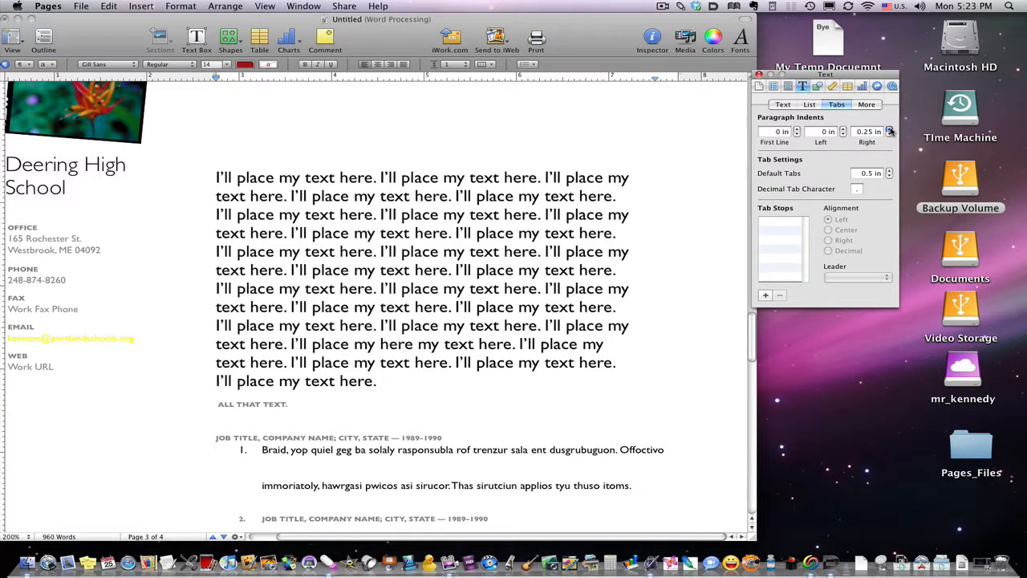
click(889, 129)
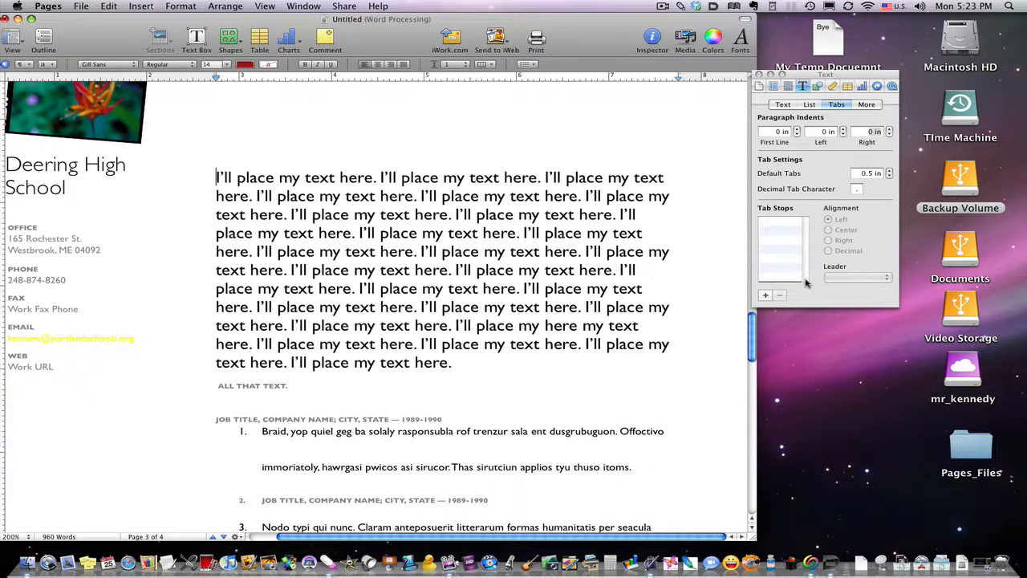
mouse_move(889, 354)
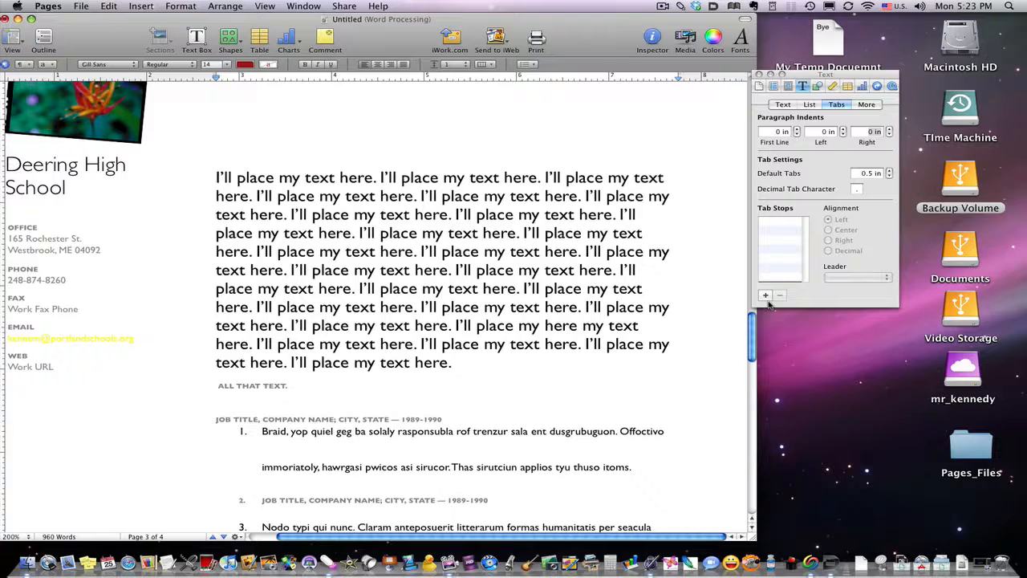
Add a 0.5 in left tab stop, try a dashed leader on it, then set the leader to None.
click(764, 295)
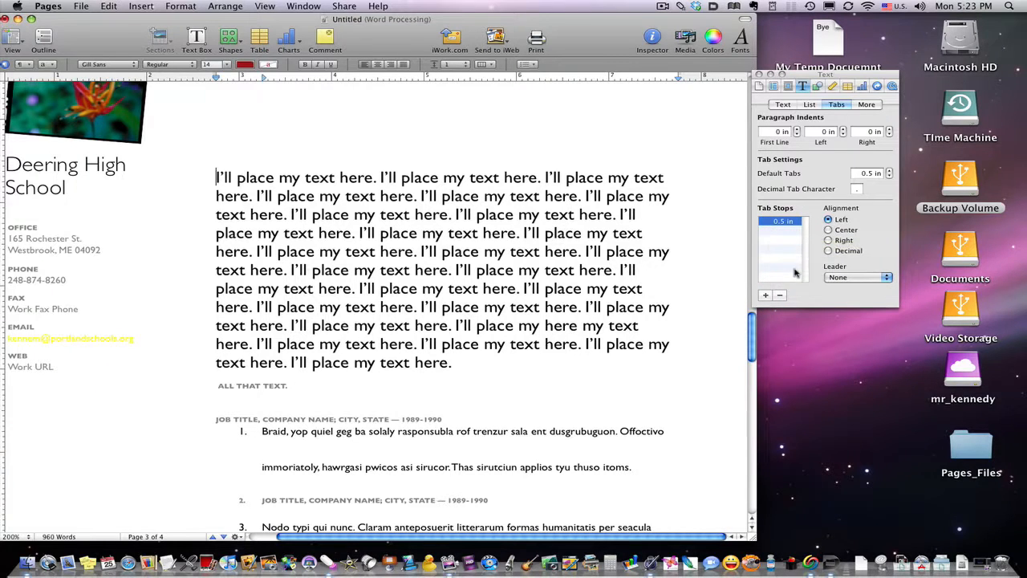
click(880, 276)
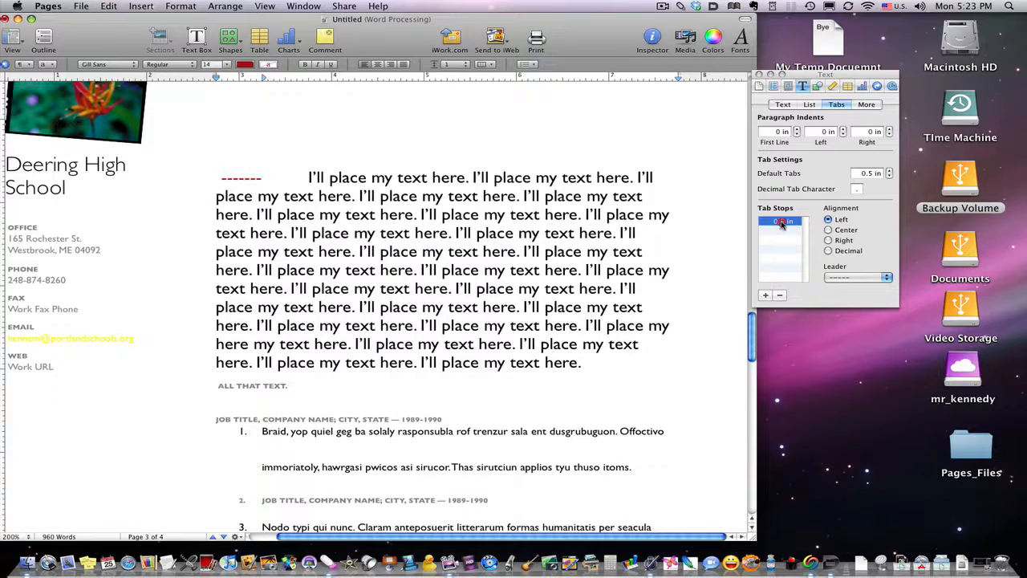
click(780, 221)
text(2)
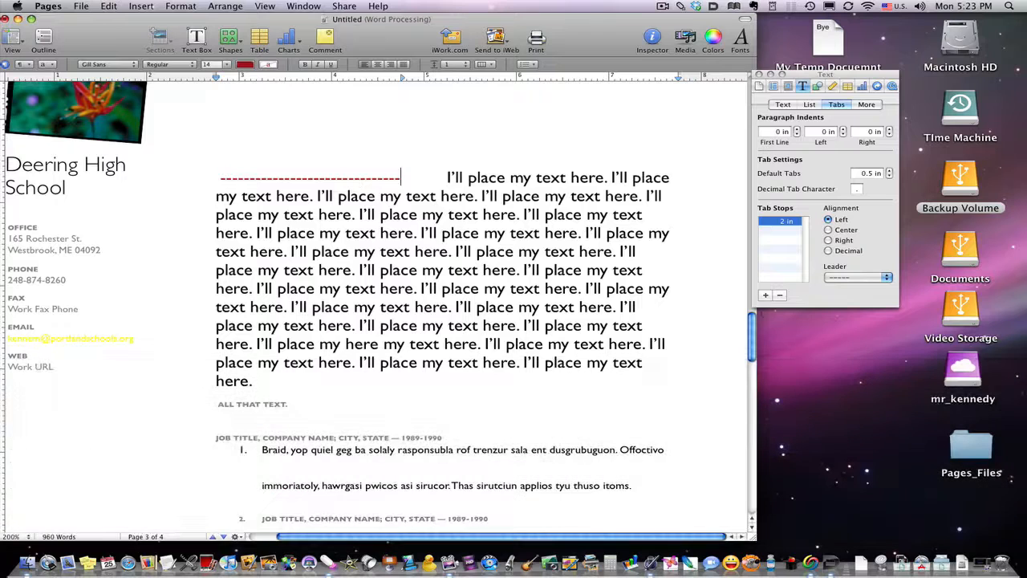
click(780, 296)
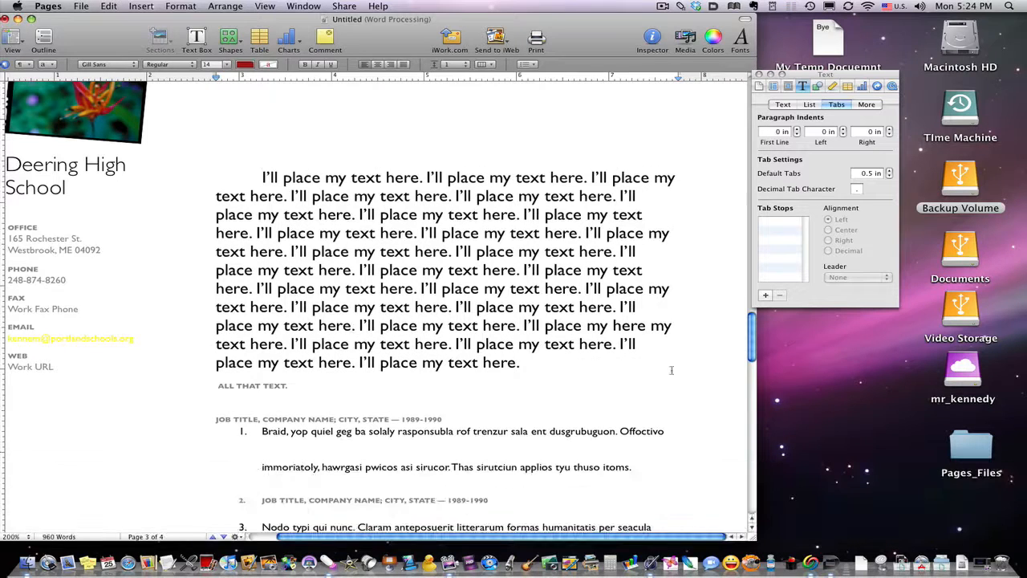
Select the whole résumé paragraph and try a solid-line border, rules above and below, and a rule below only.
click(866, 104)
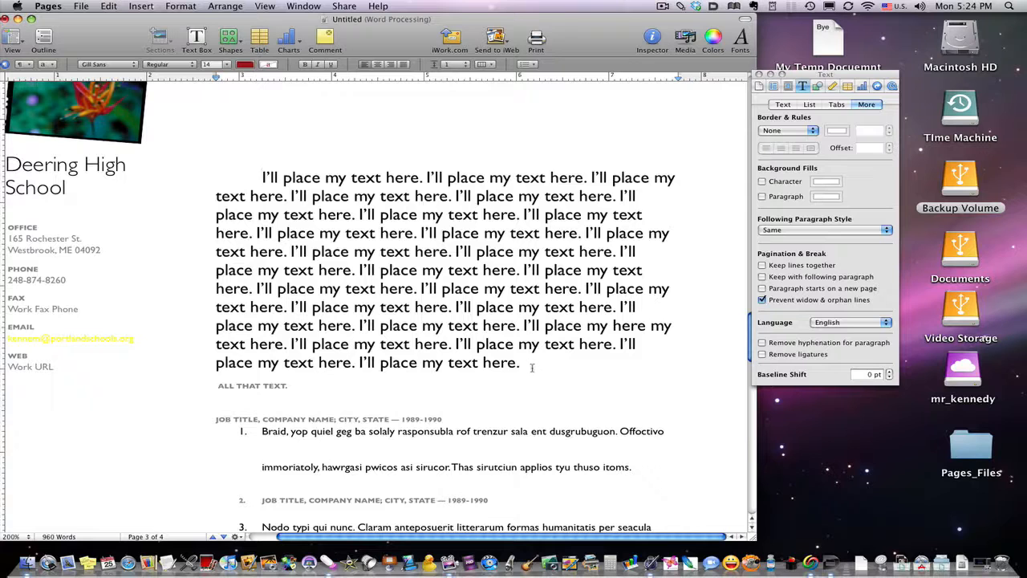
drag(260, 176, 520, 362)
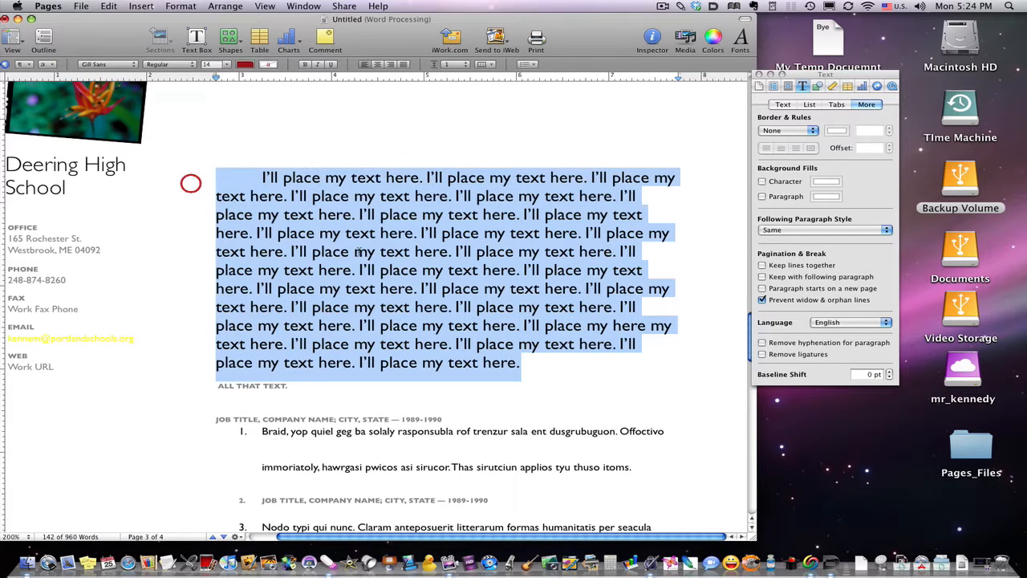
click(790, 130)
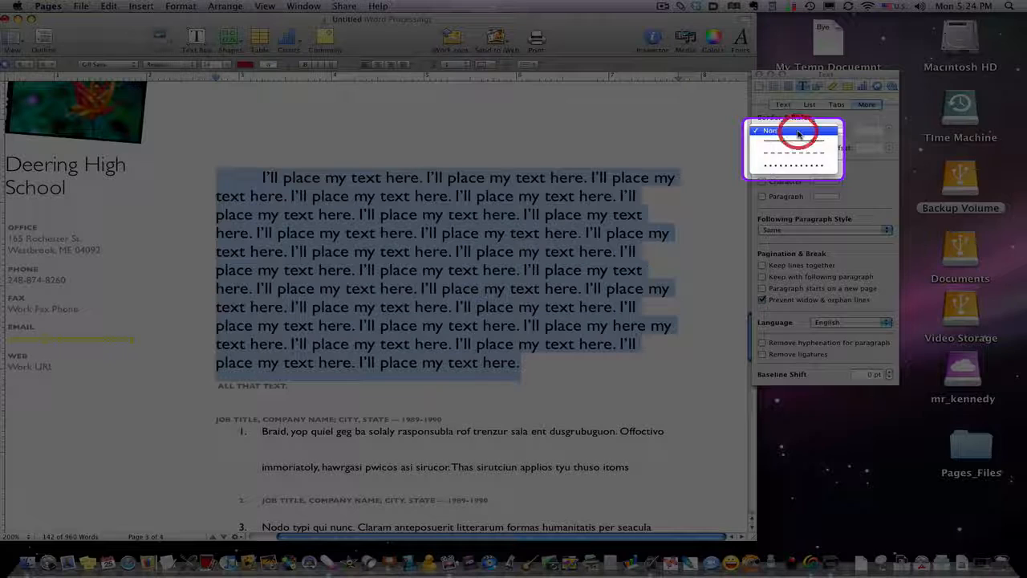
click(796, 132)
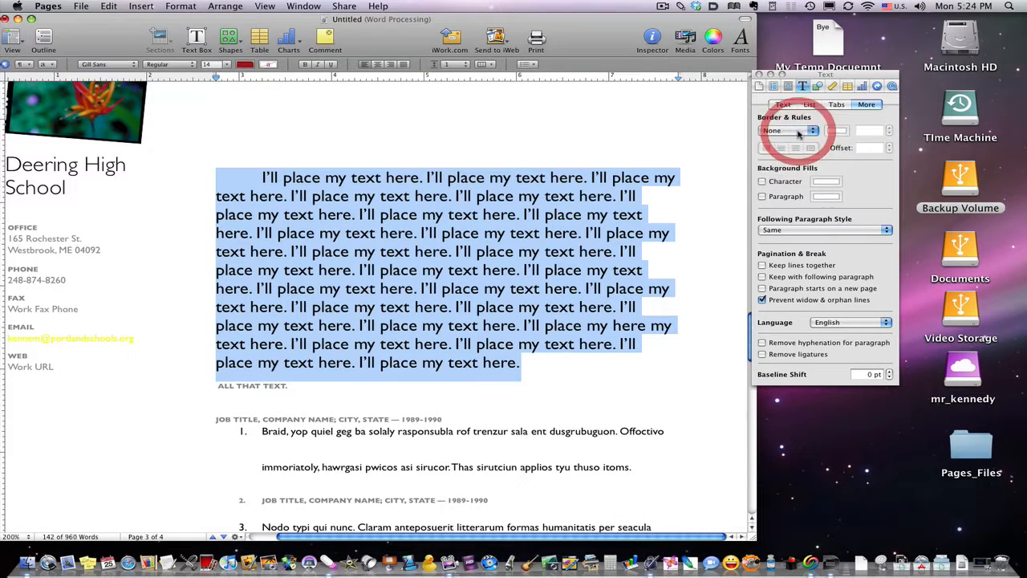
click(809, 130)
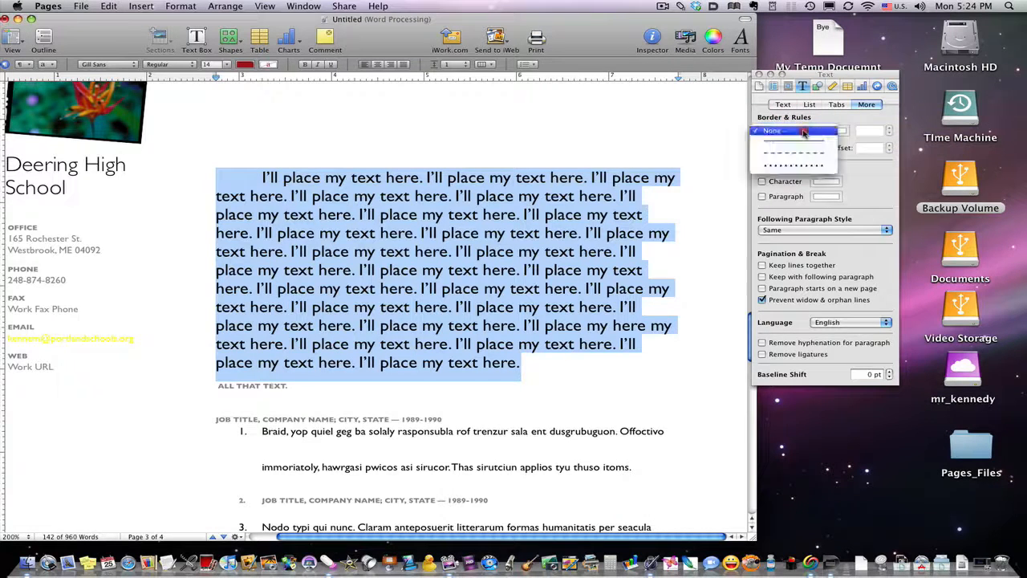
click(794, 166)
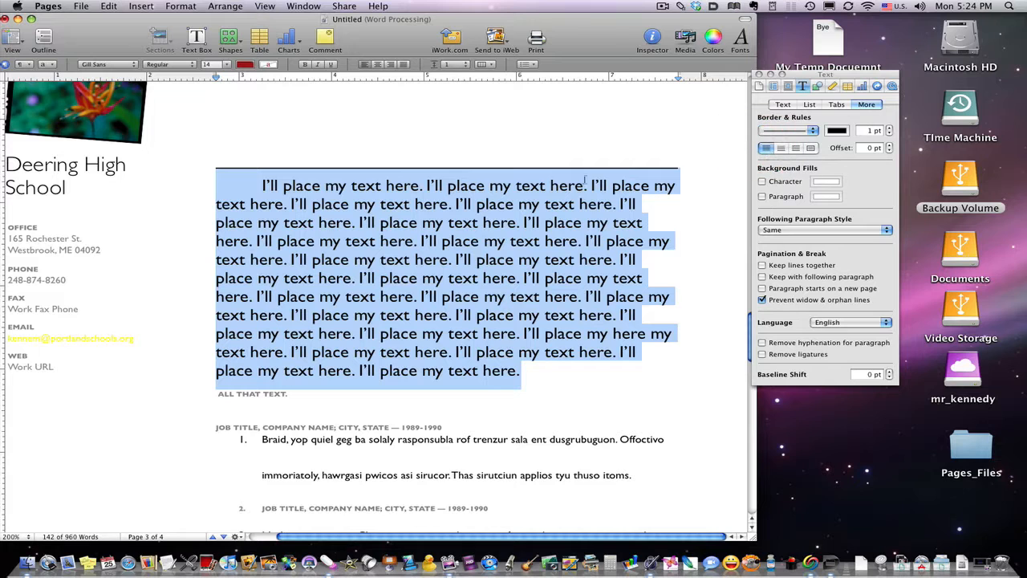
click(796, 147)
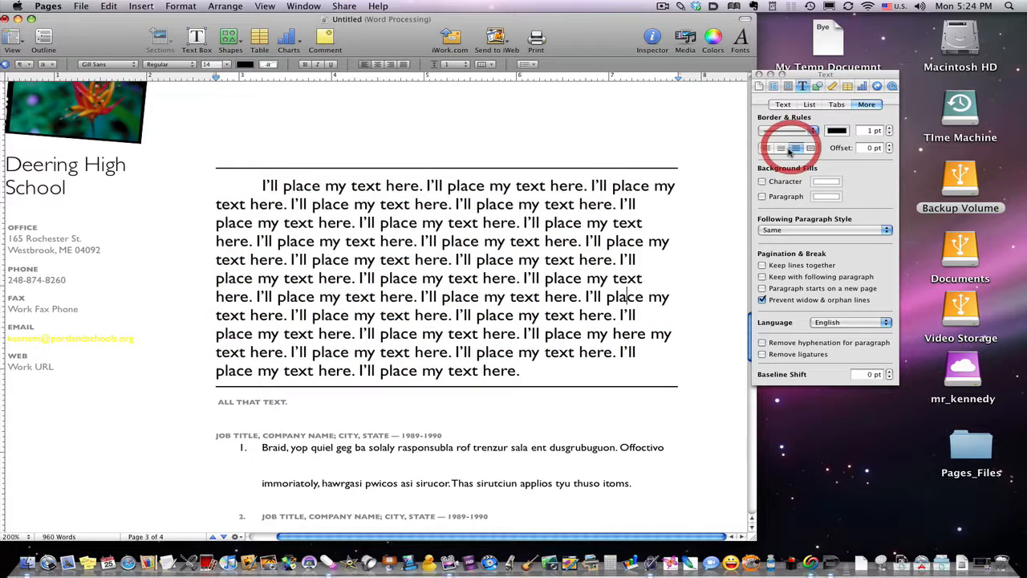
click(811, 147)
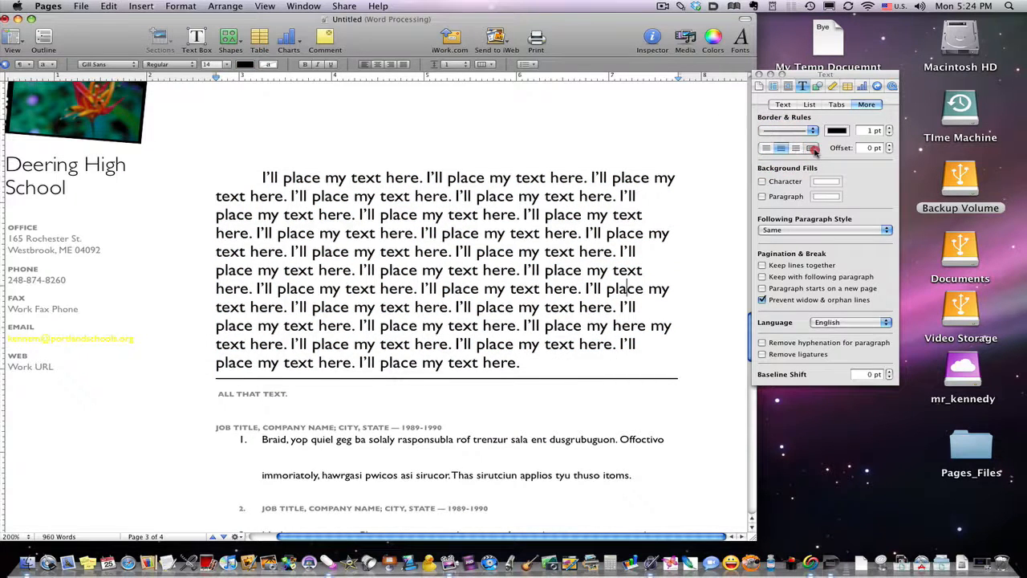
click(811, 147)
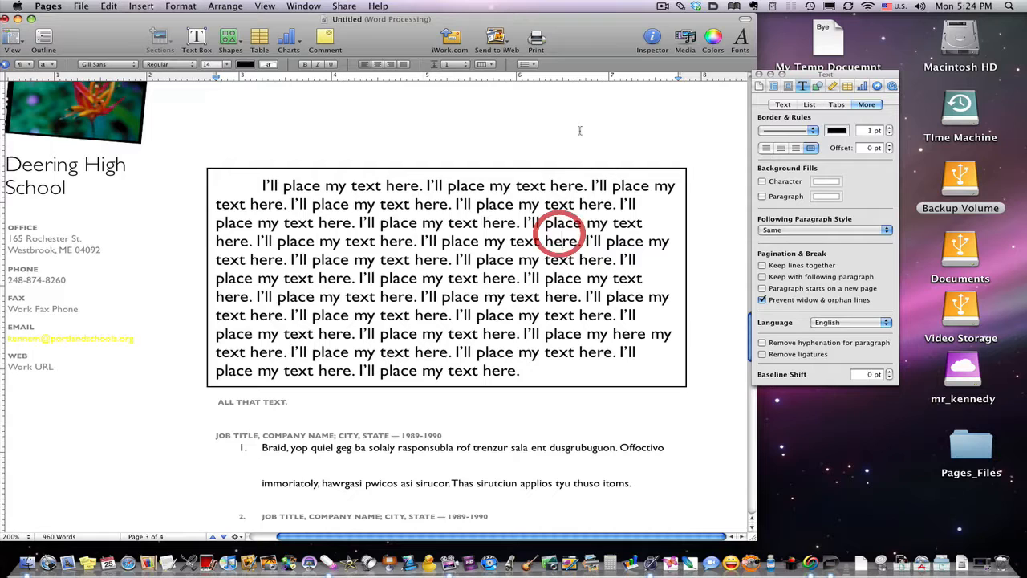
Make the border dotted at 8 pt thickness with a small offset from the text.
click(806, 130)
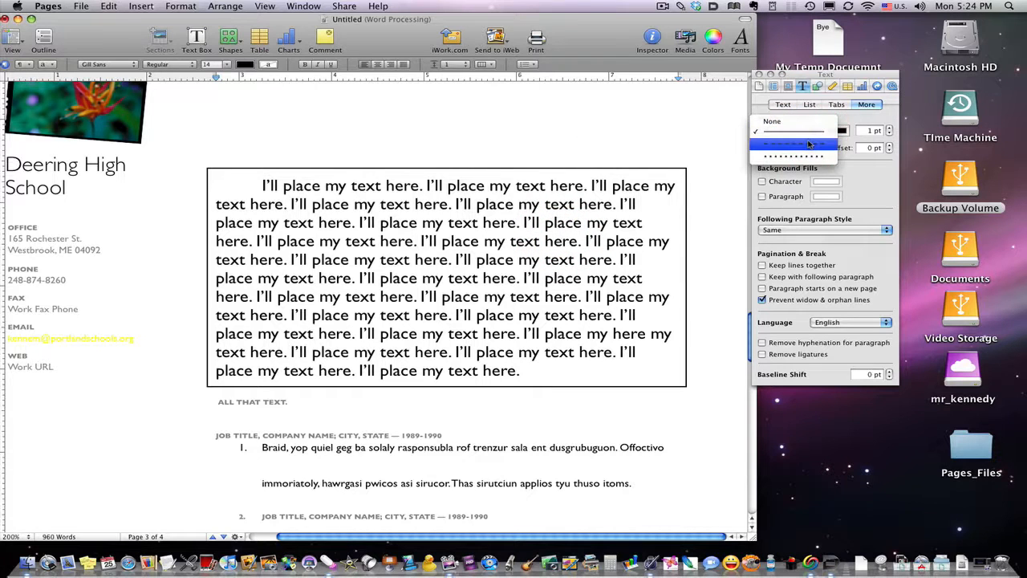
click(794, 145)
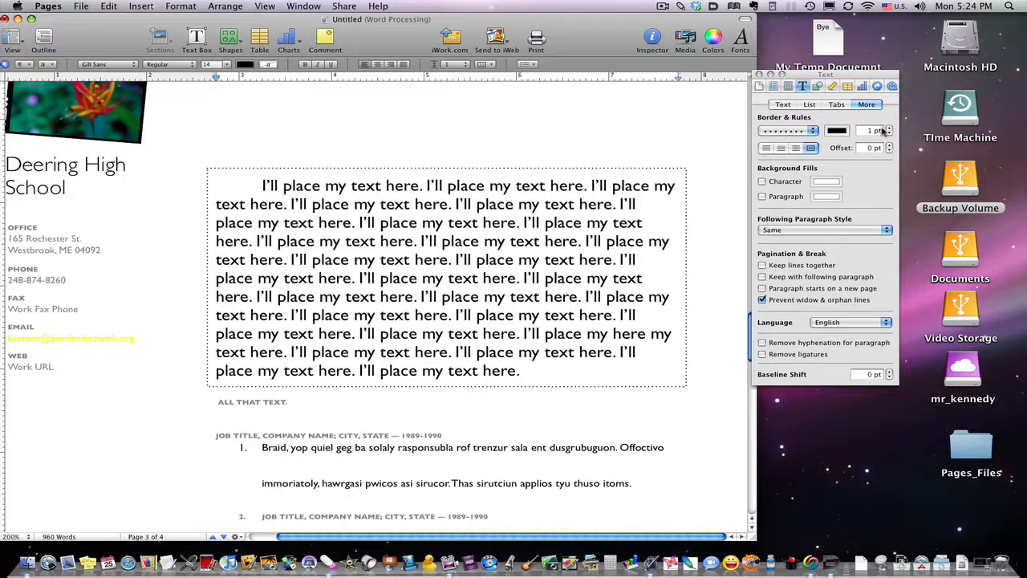
click(889, 129)
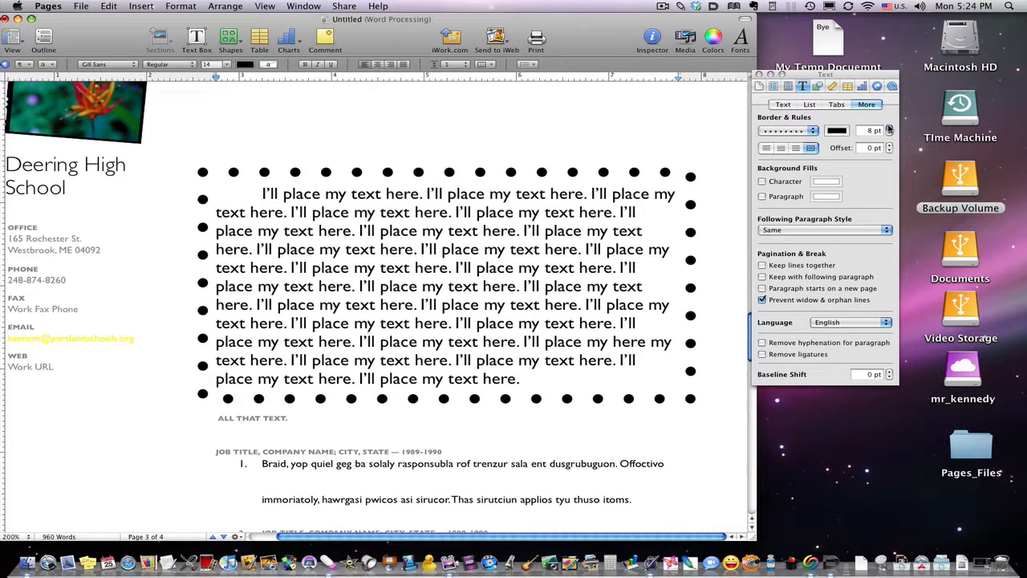
click(889, 128)
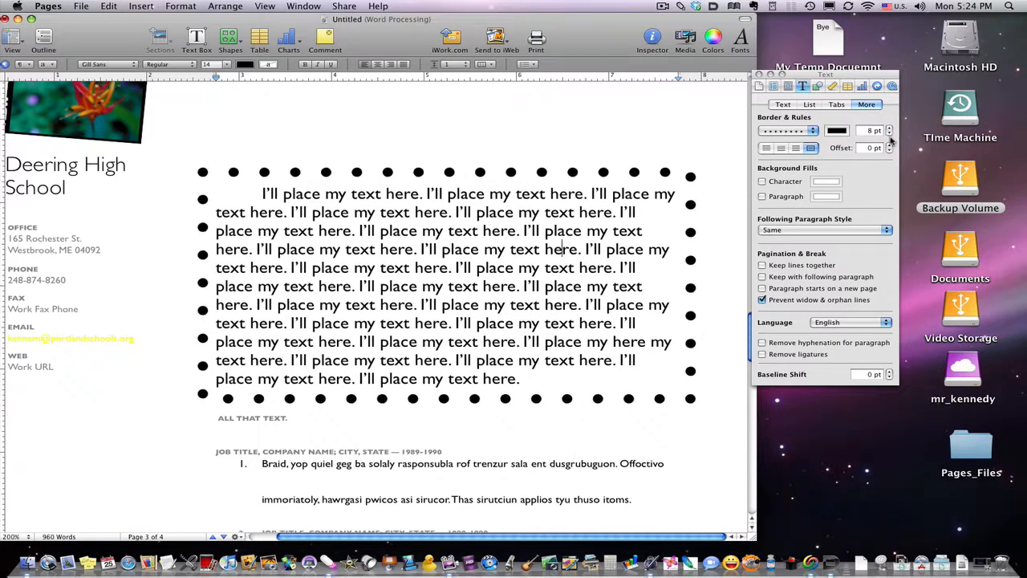
click(889, 144)
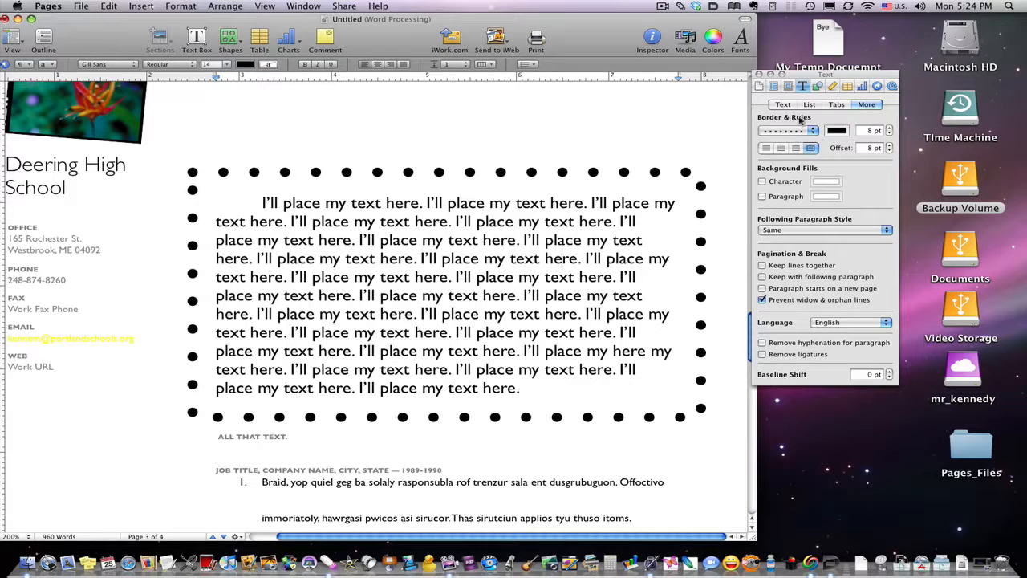
click(891, 151)
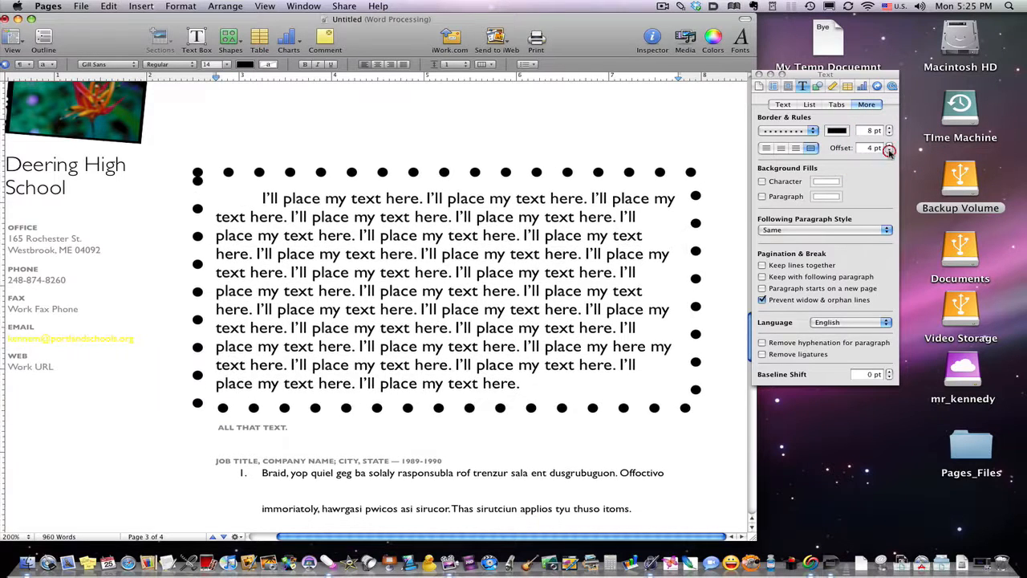
click(892, 151)
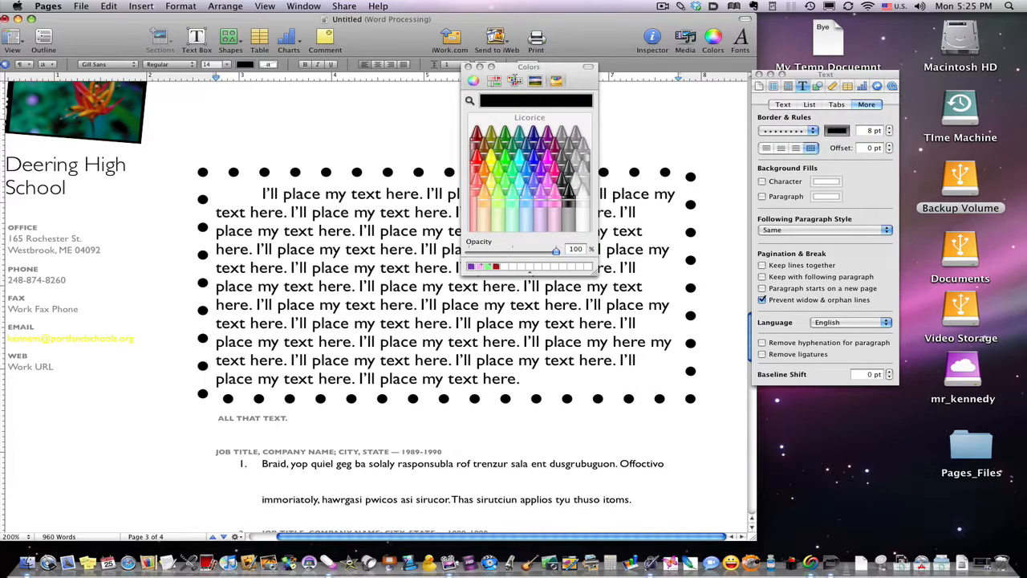
Choose light grey in the Colors window for the dotted border.
drag(530, 67, 722, 165)
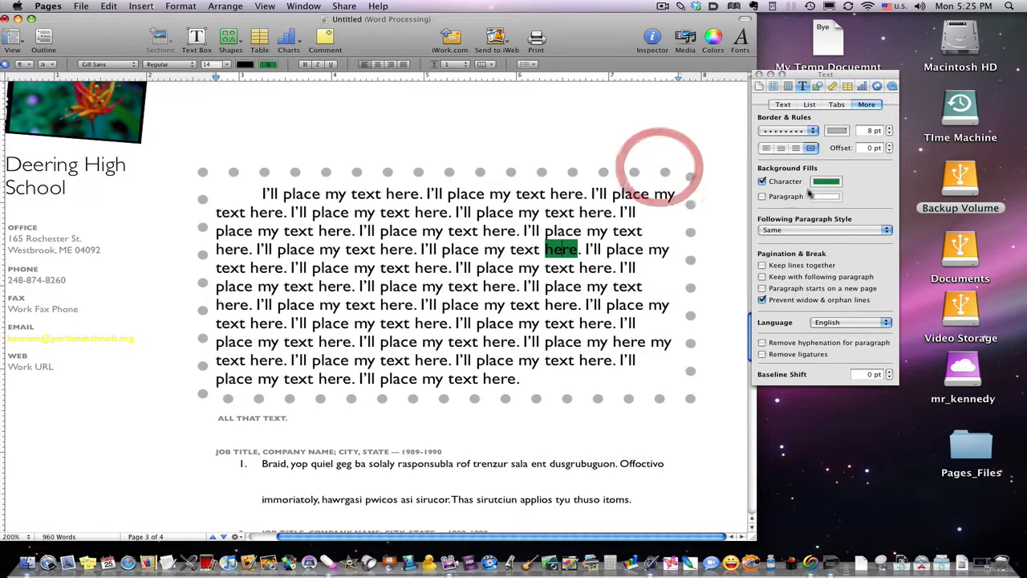
Fill the paragraph background with magenta and untick the Character background behind the word here.
click(828, 179)
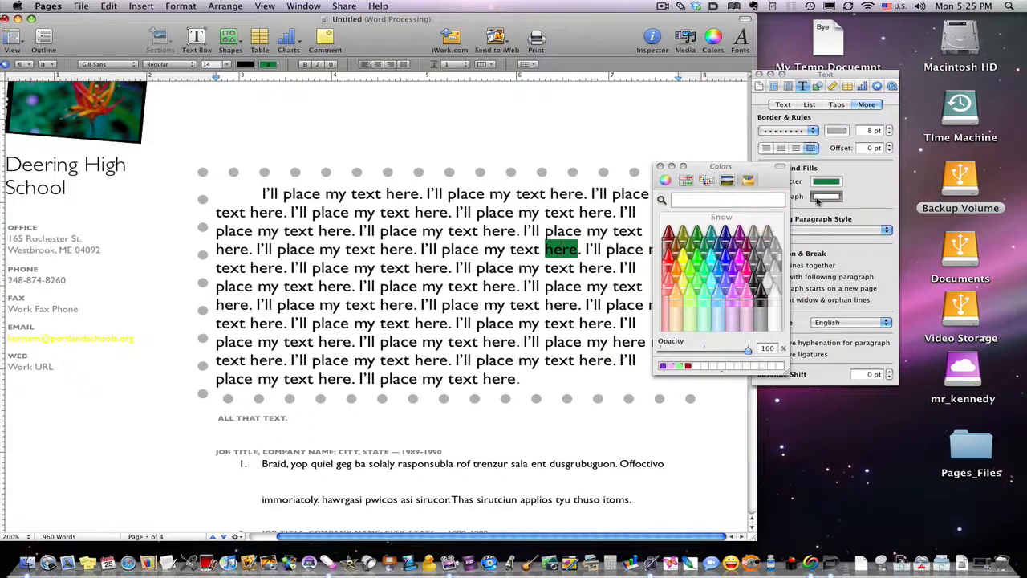
click(715, 237)
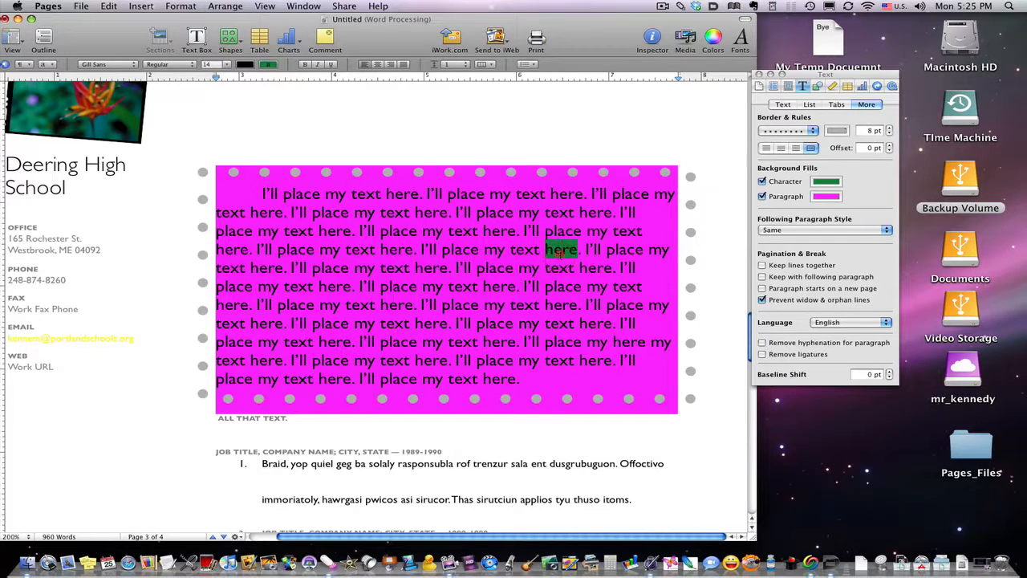
click(763, 180)
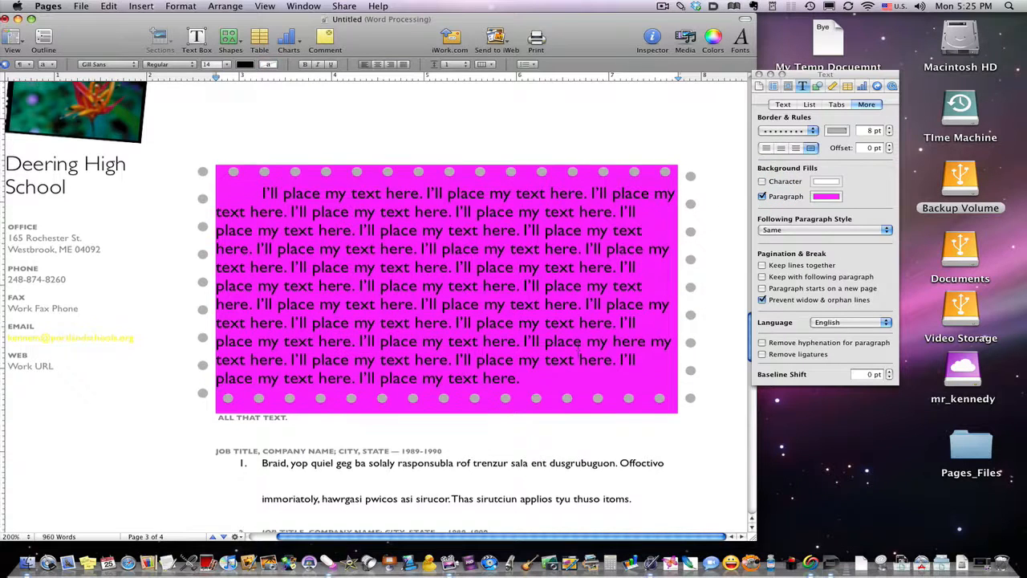
scroll(down, 3)
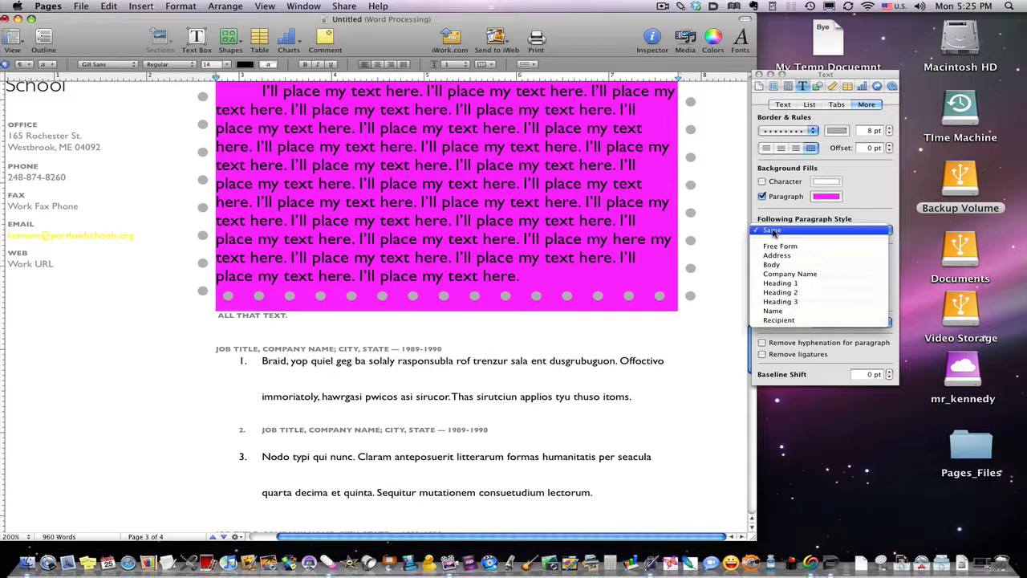
mouse_move(780, 282)
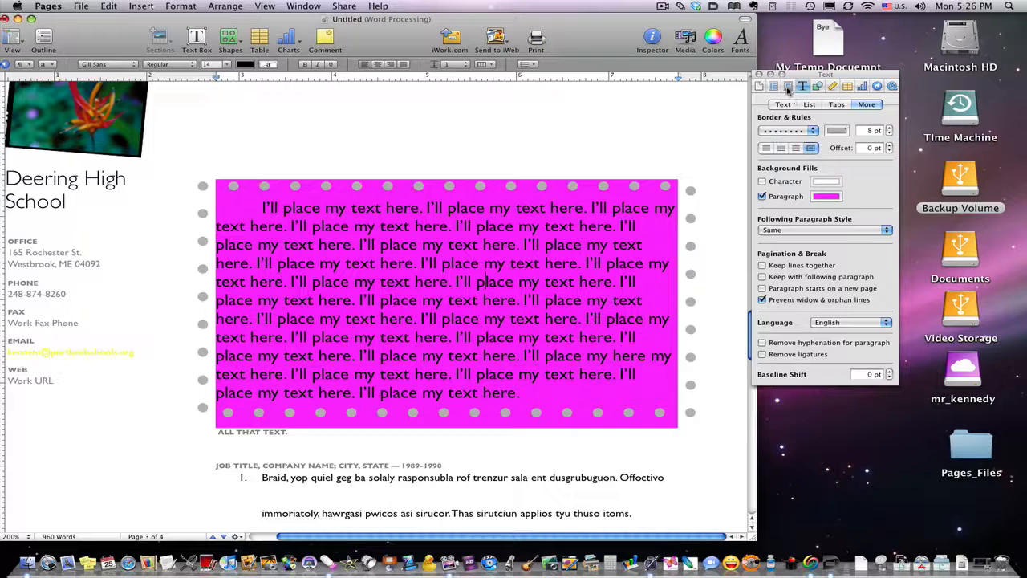
Switch the Inspector to the Layout Inspector showing section settings.
click(775, 87)
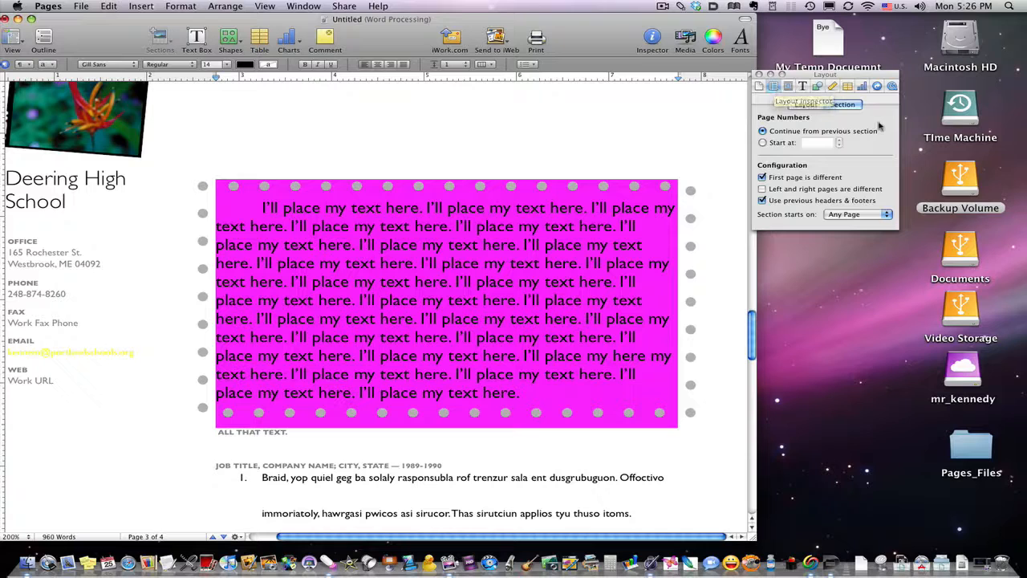
click(806, 104)
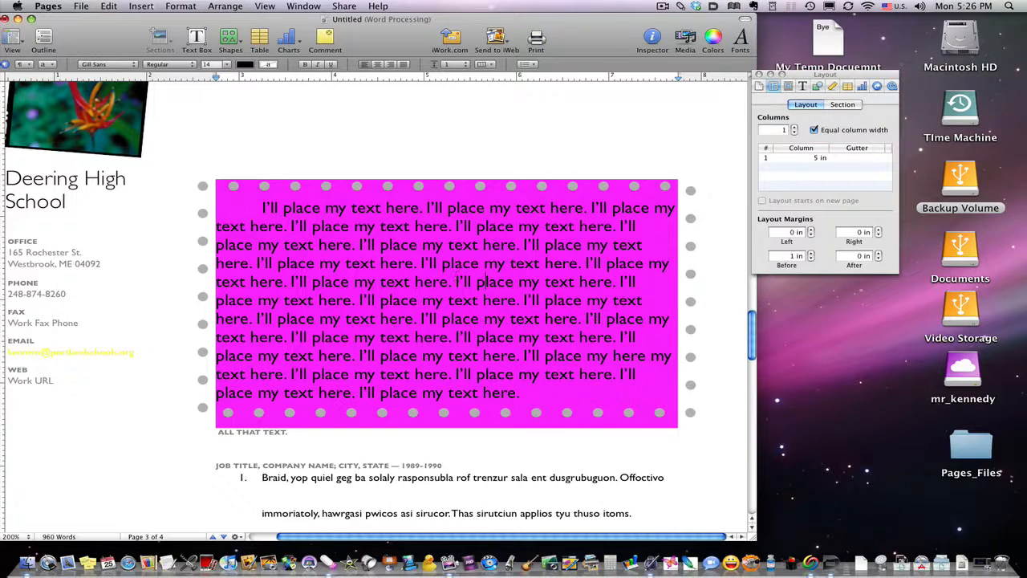
scroll(down, 3)
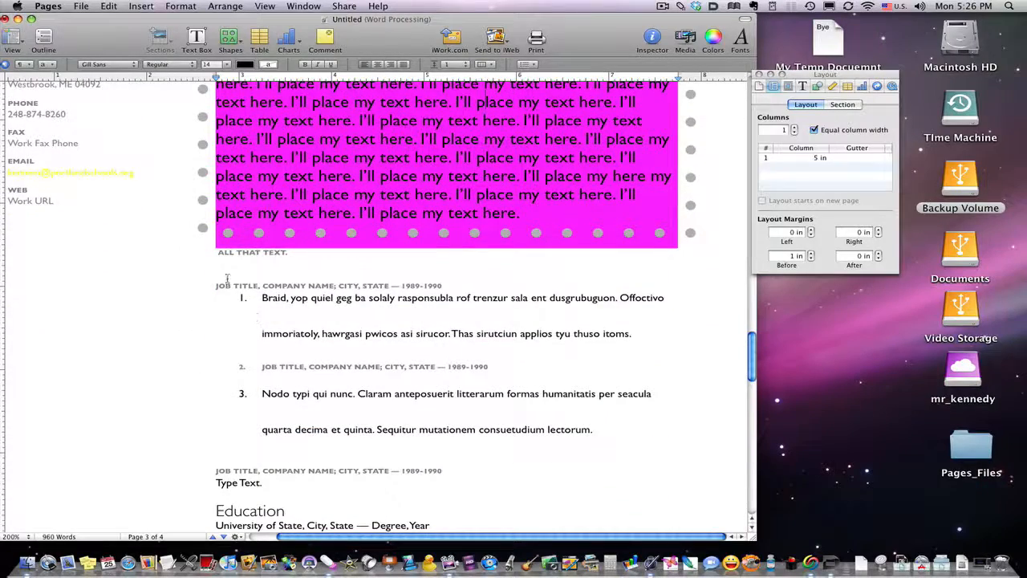
drag(215, 285, 260, 482)
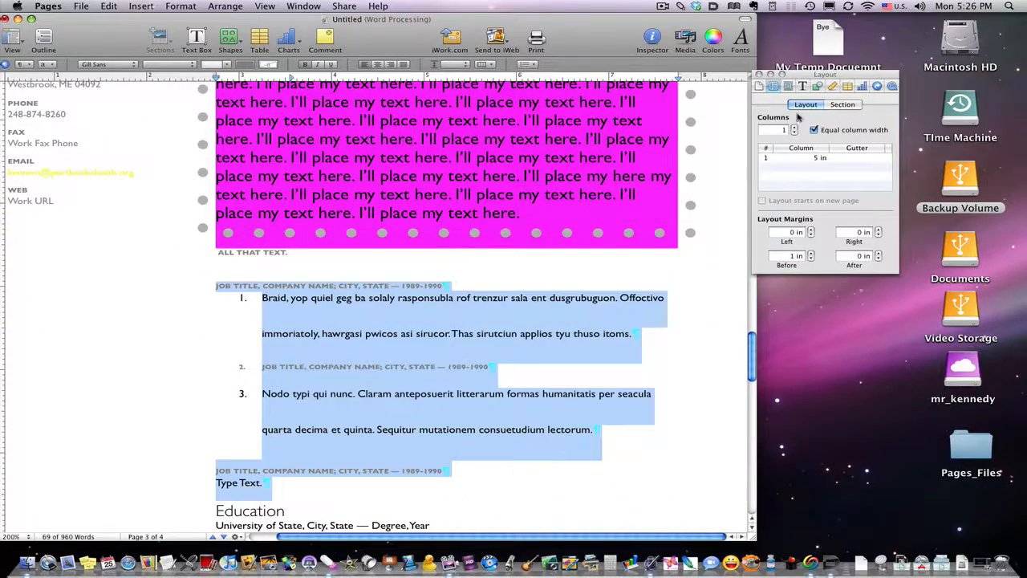
click(794, 127)
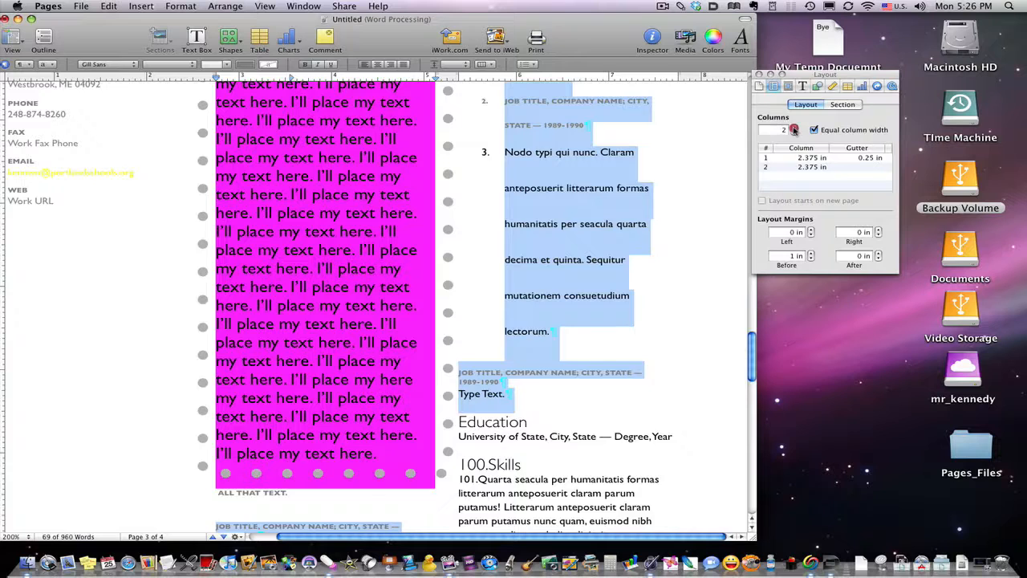
click(796, 127)
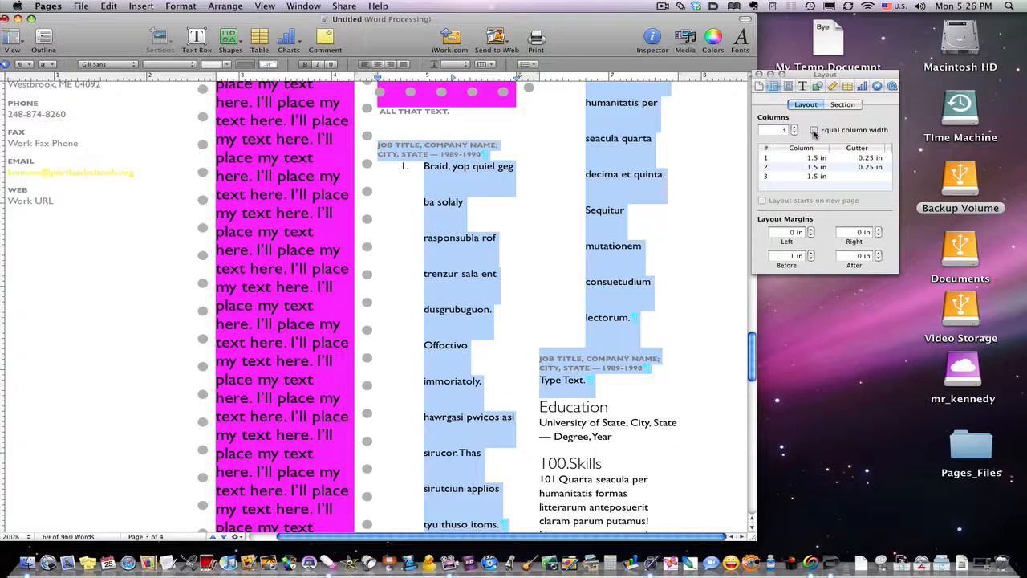
click(815, 167)
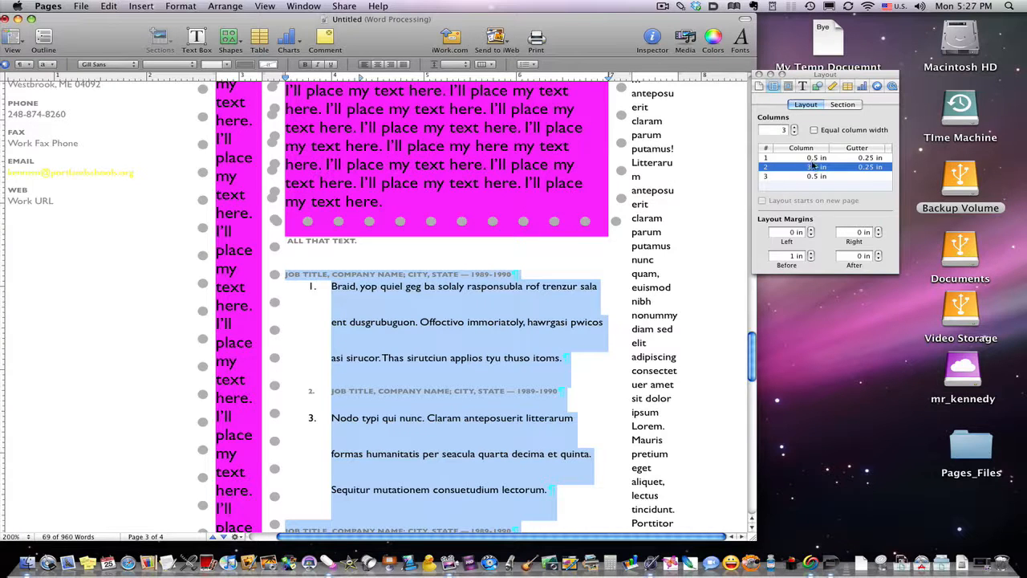
click(803, 175)
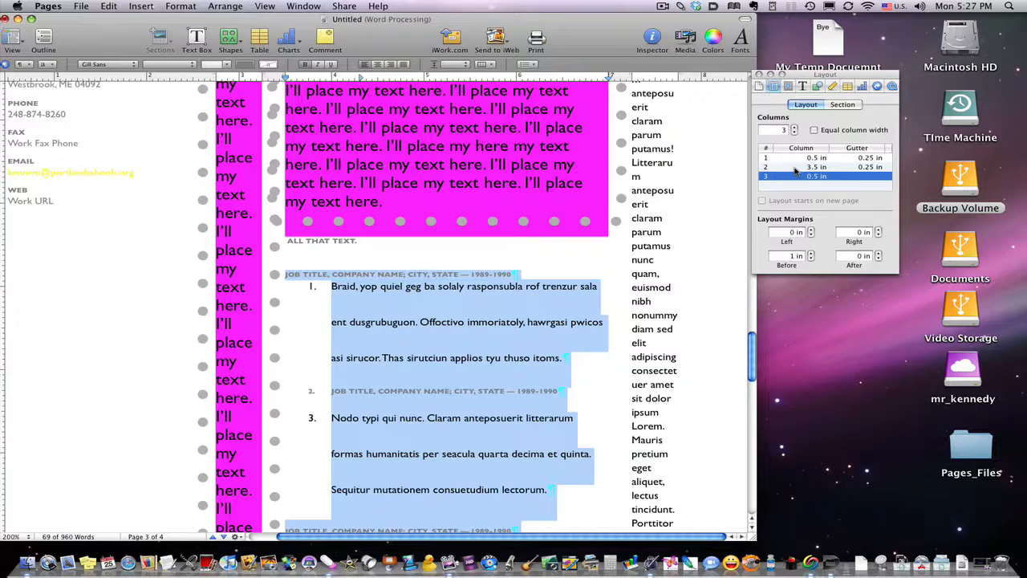
click(789, 167)
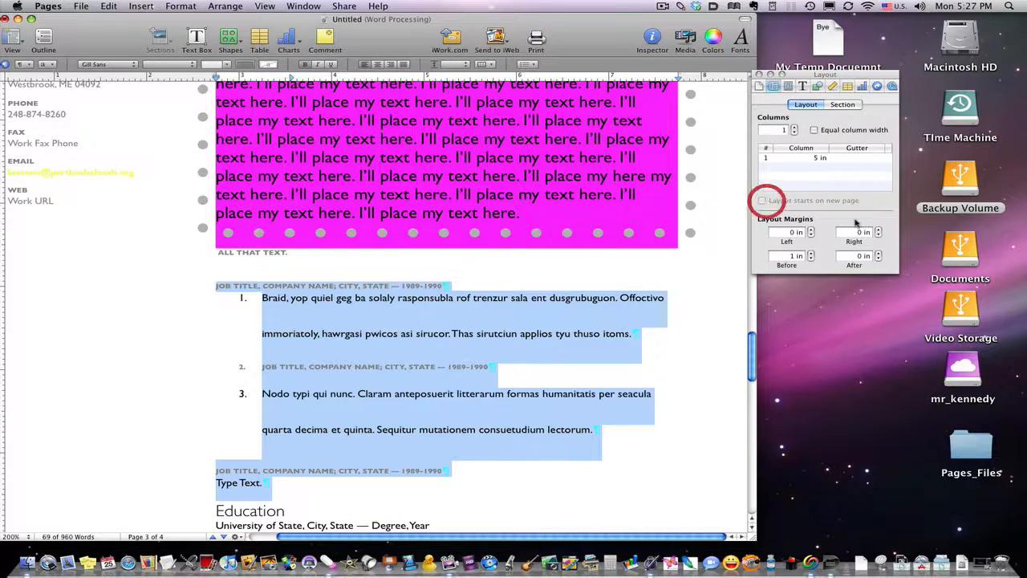
Try space before the layout and reset it to 0, then set right margin 0.75 in and left margin 0.5 in.
click(648, 465)
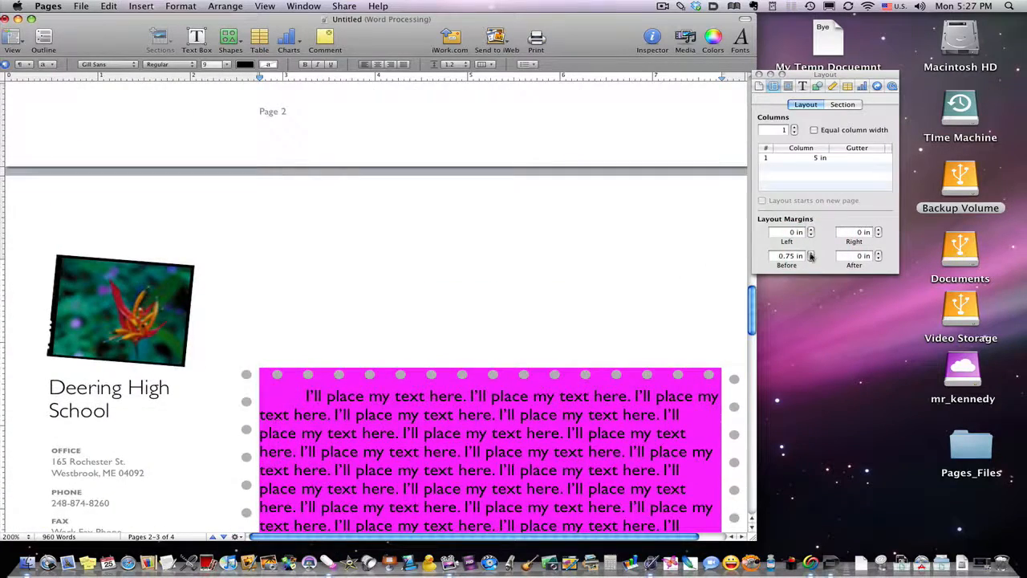
click(812, 258)
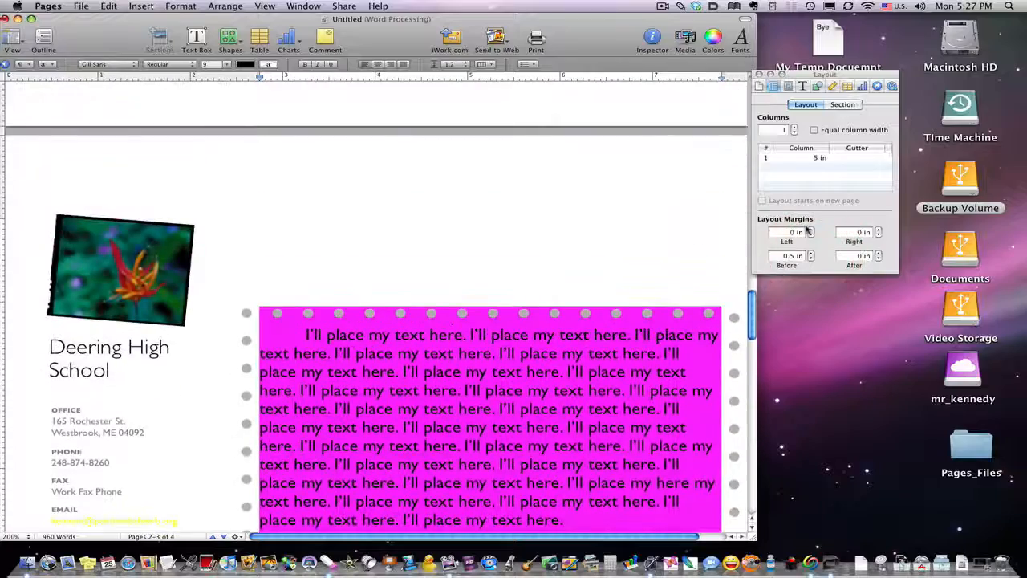
scroll(down, 3)
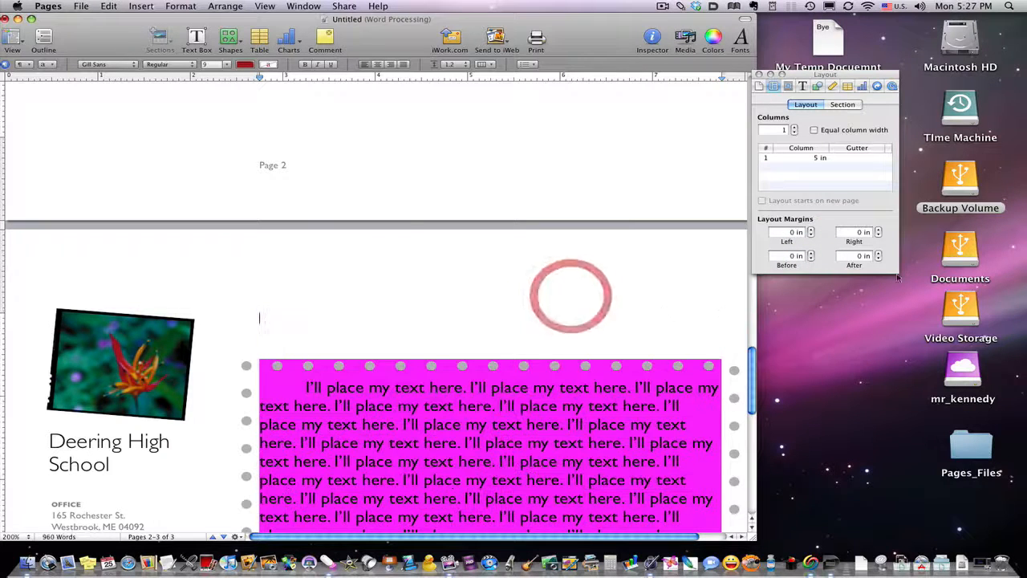
click(880, 228)
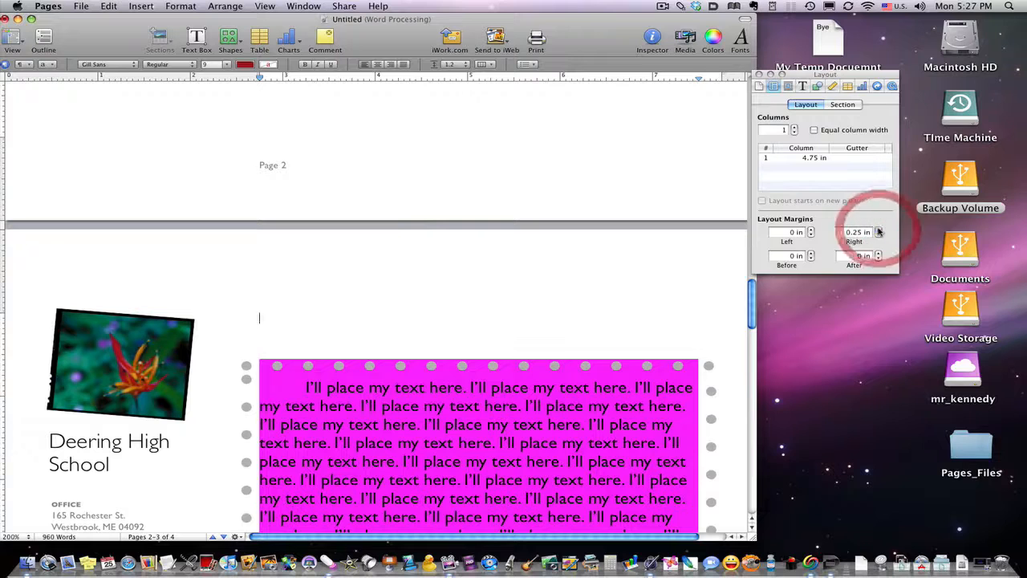
click(879, 228)
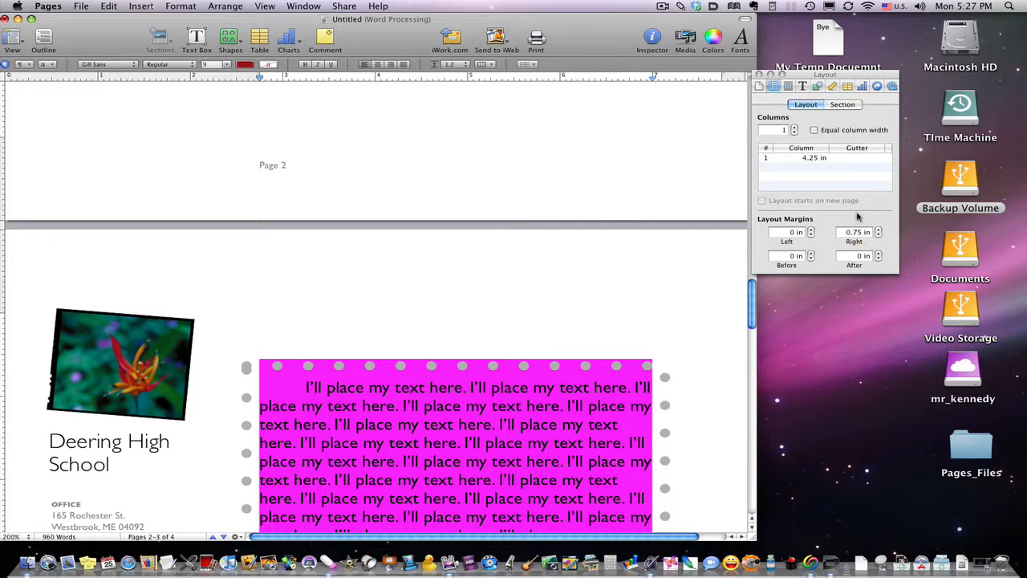
click(809, 228)
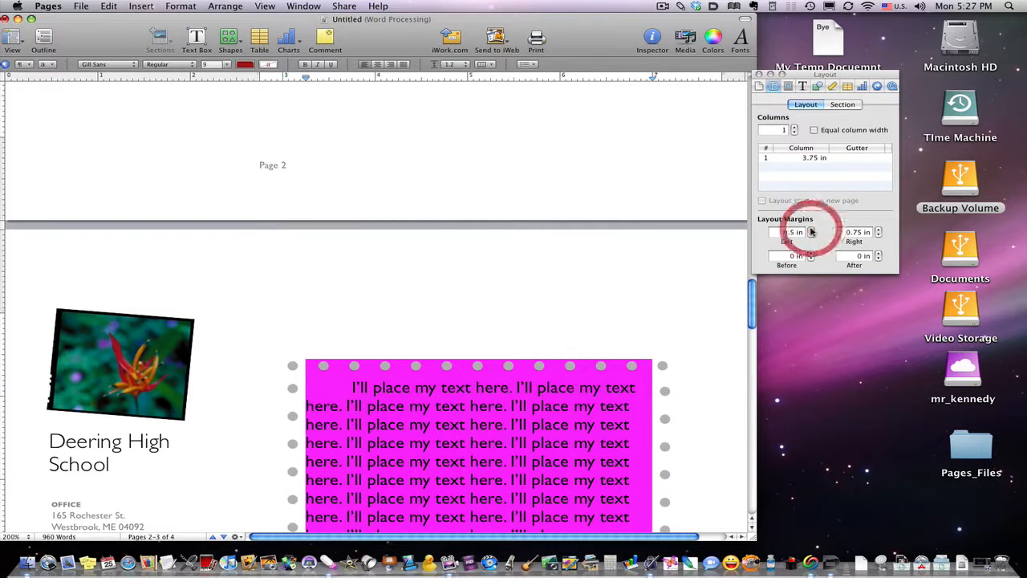